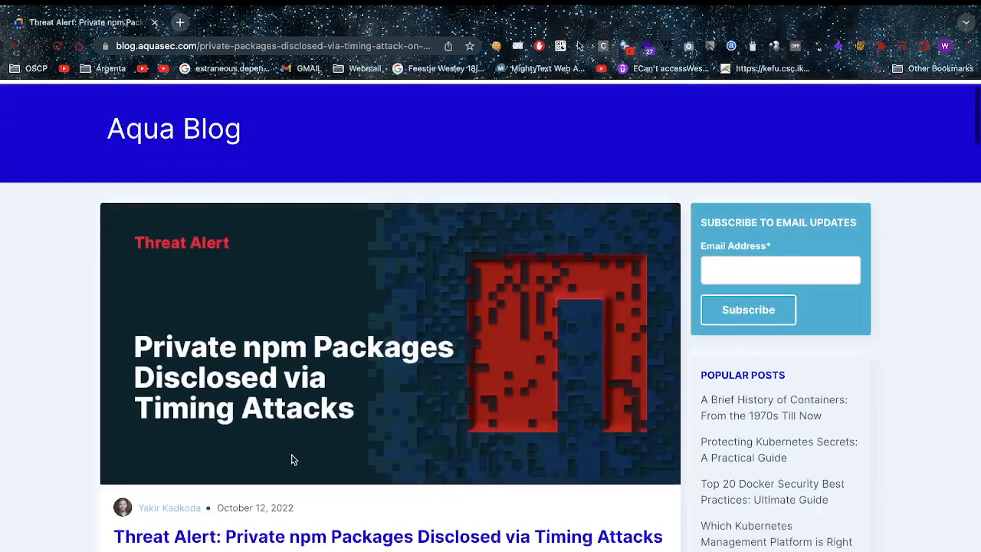
- Scroll past the header image to the introduction and 'Timing Attack to Detect Private Packages on npm' heading
scroll(down, 3)
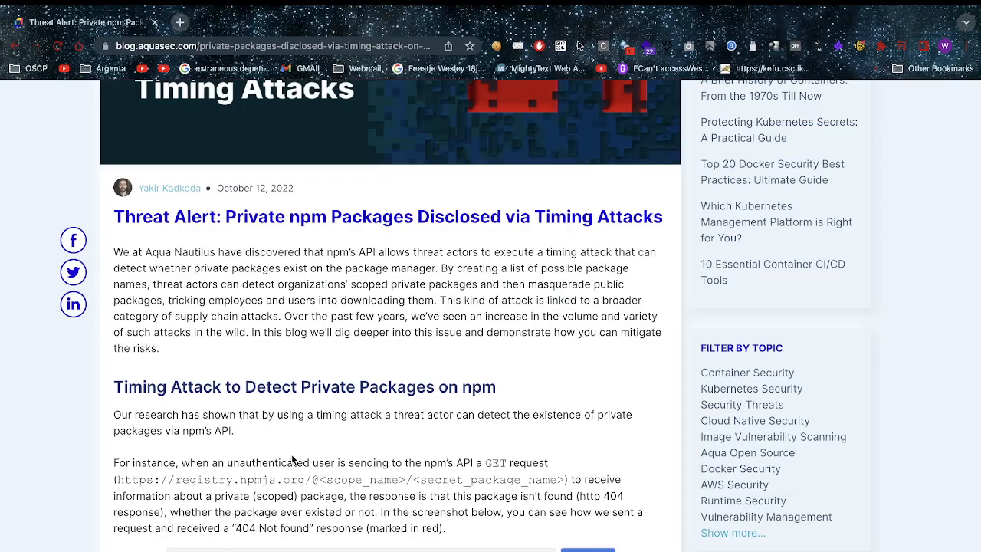
- Scroll past the Postman and npm publish screenshots to the 'Executing a timing attack' heading
scroll(down, 3)
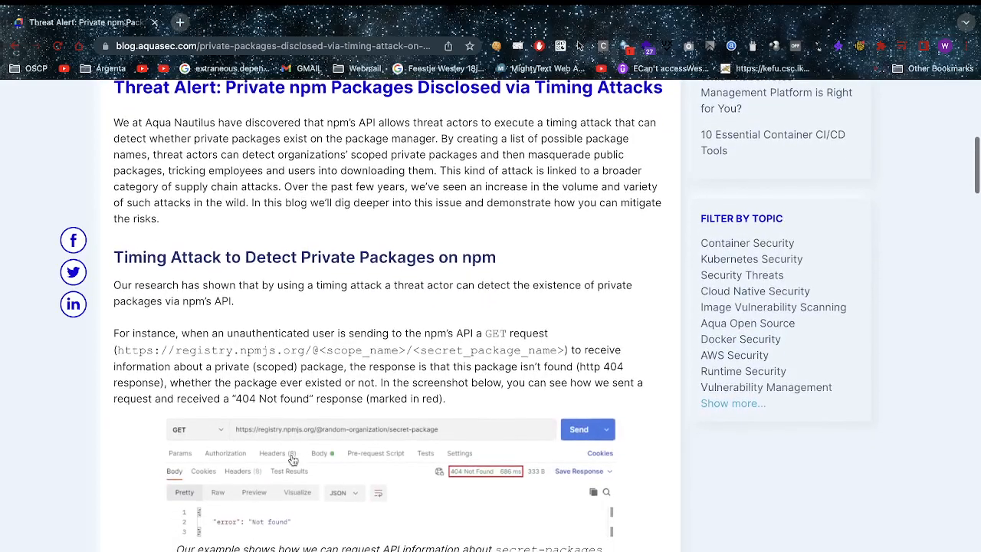
scroll(down, 3)
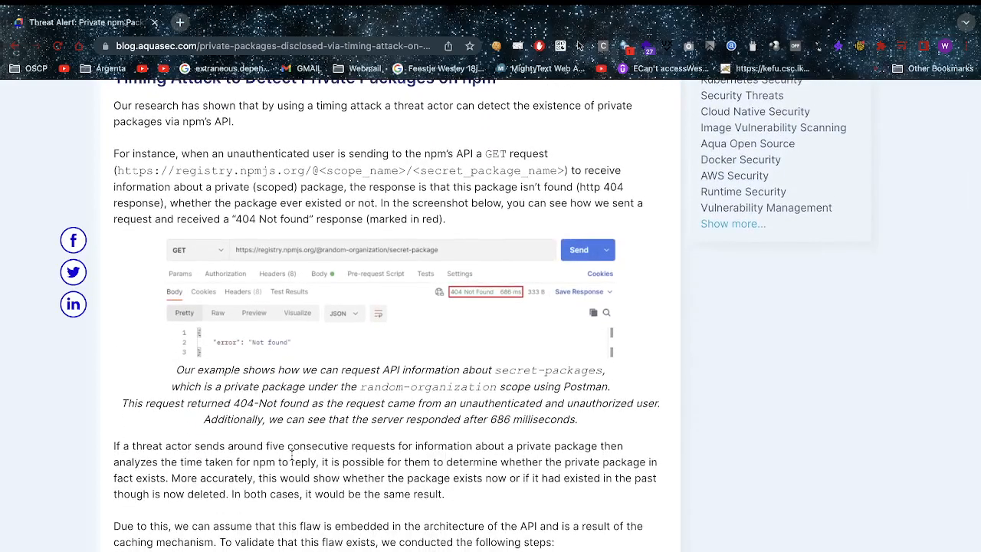
scroll(down, 3)
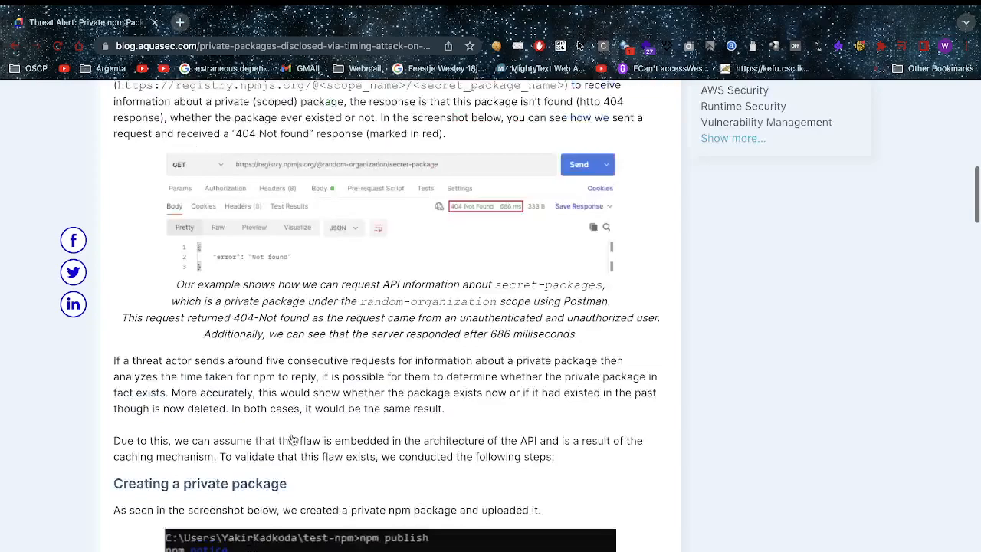
scroll(up, 3)
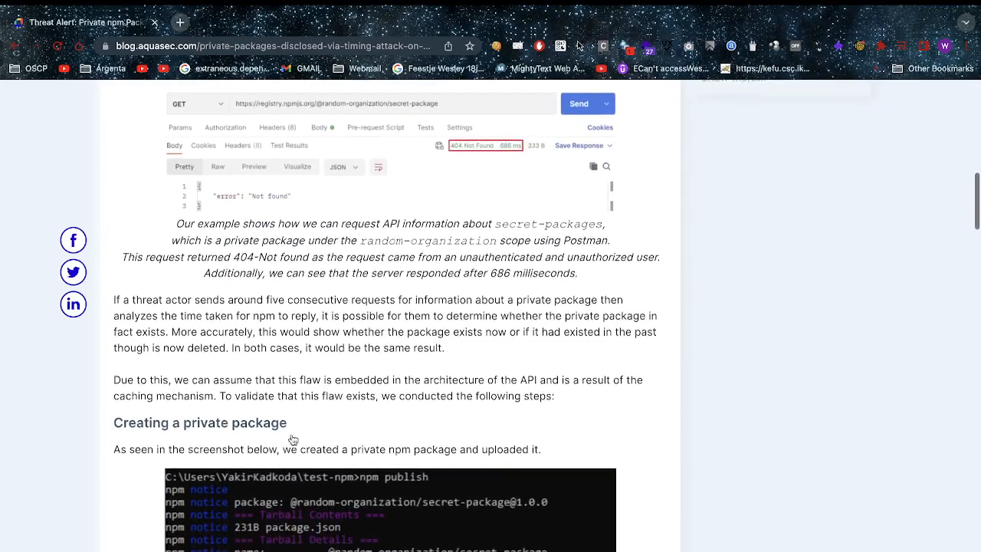
scroll(down, 3)
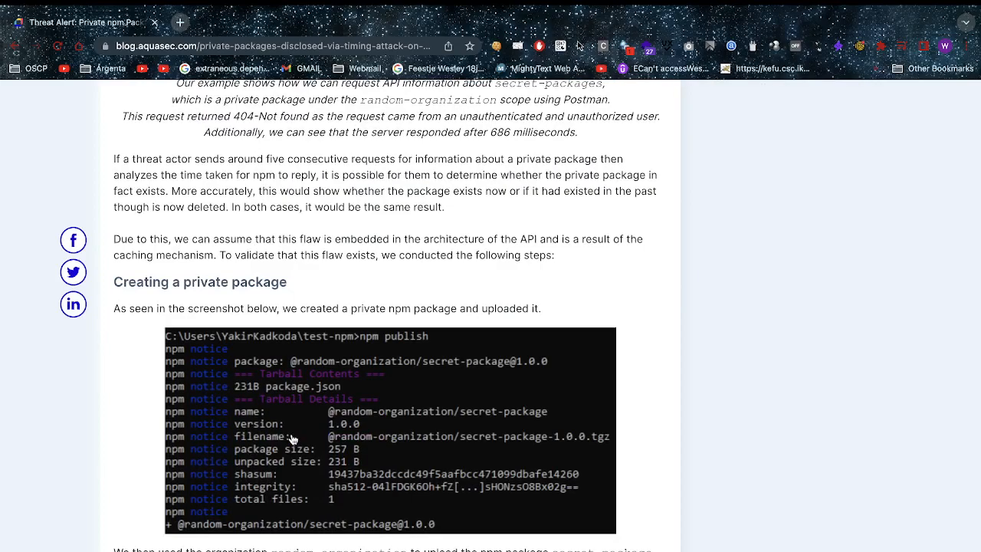
scroll(down, 3)
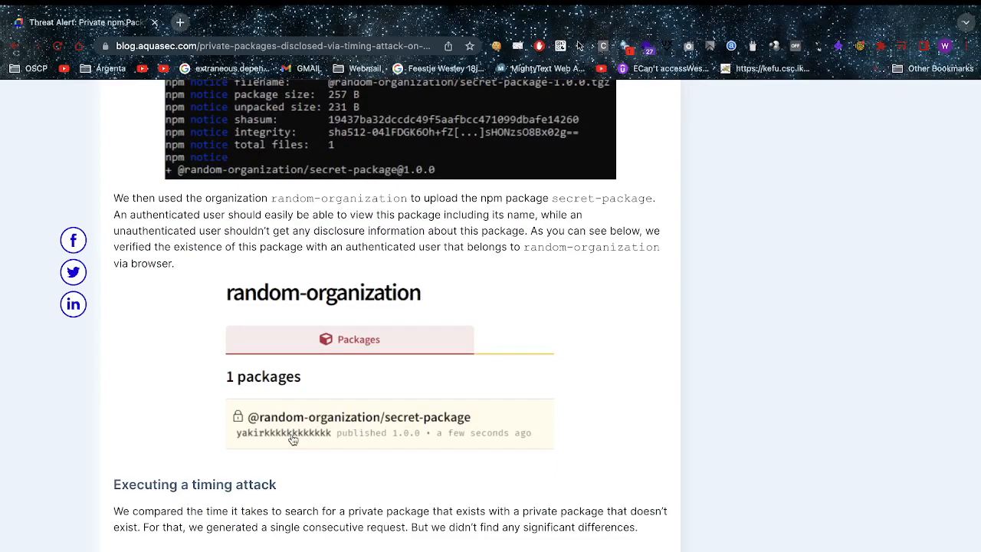
scroll(down, 3)
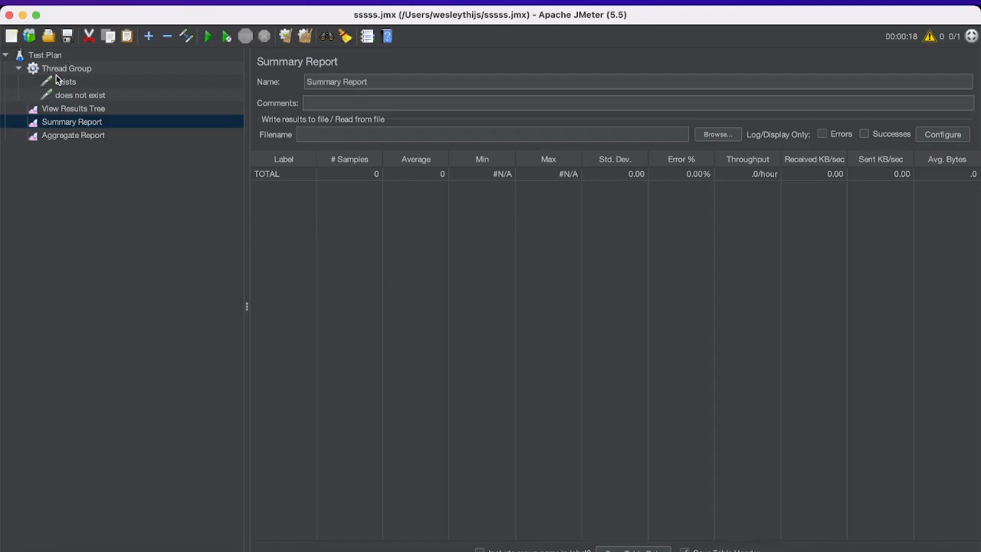
- Review the exists and does not exist samplers, then start the run from the Summary Report
click(64, 81)
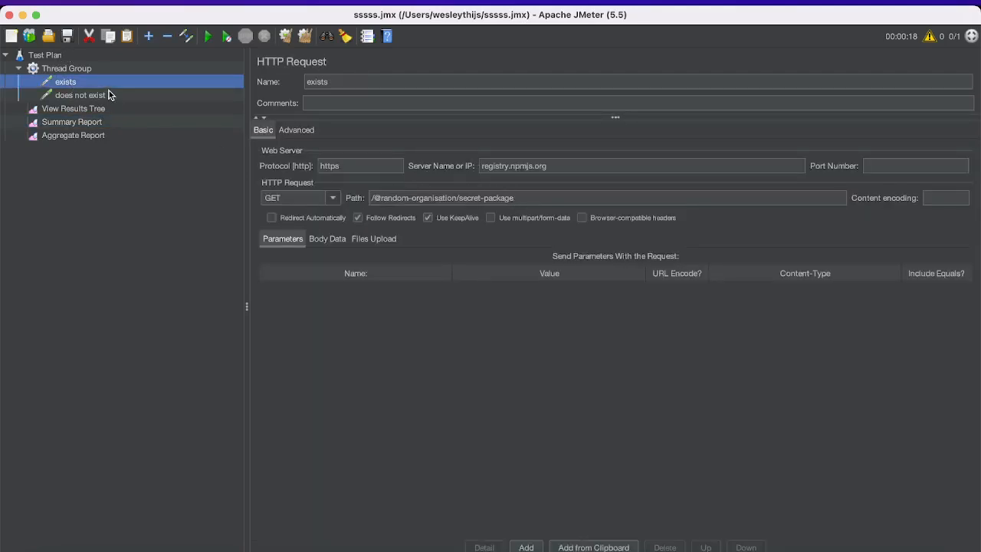
click(79, 95)
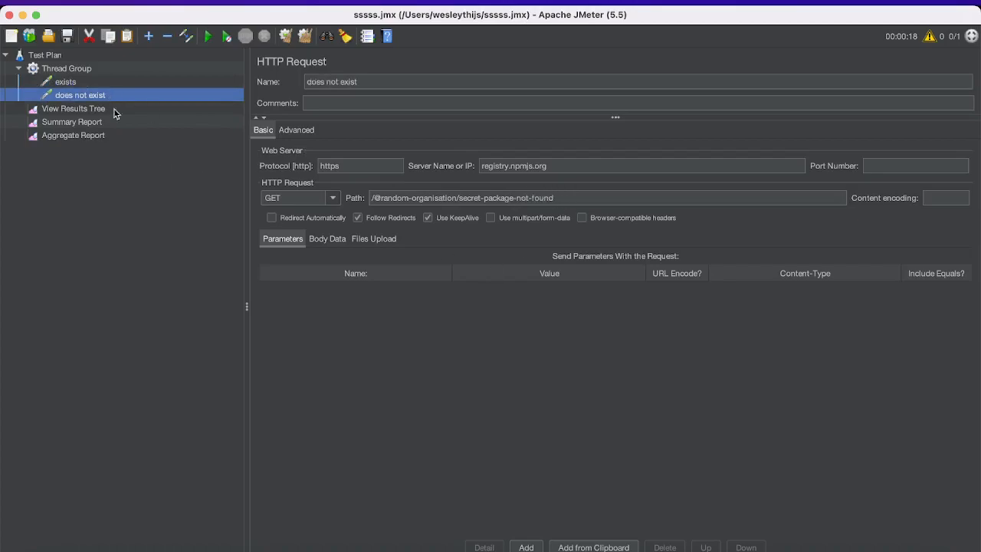
mouse_move(119, 144)
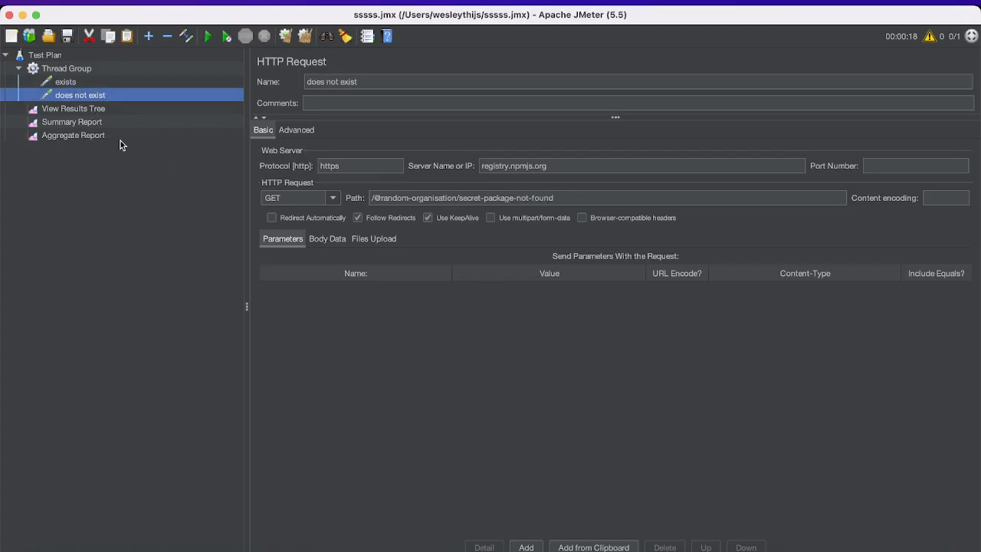
mouse_move(210, 37)
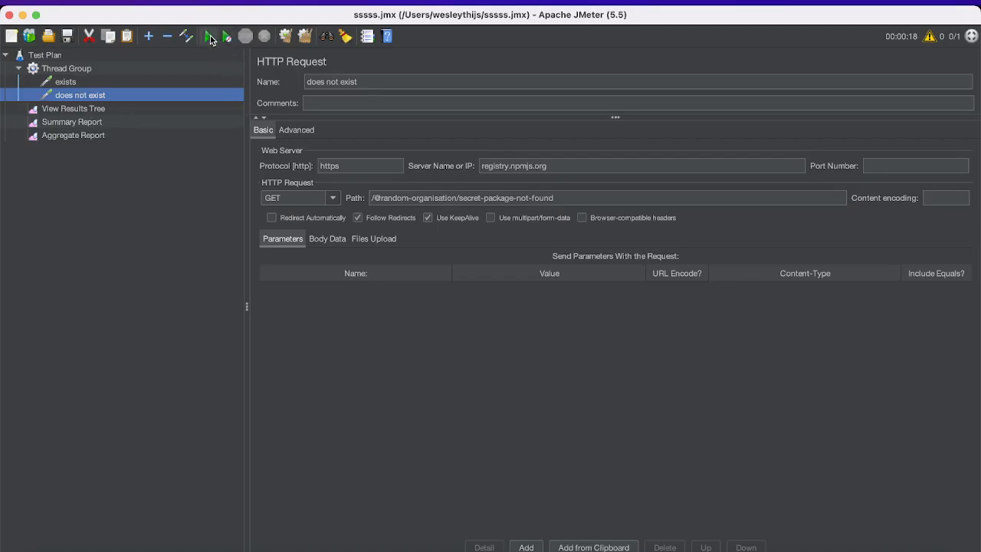
click(70, 121)
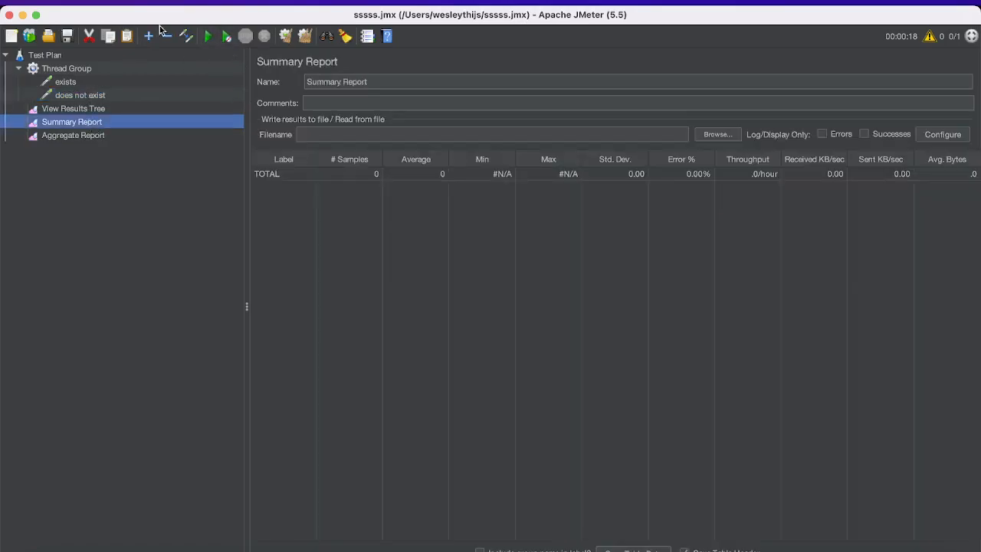
click(208, 36)
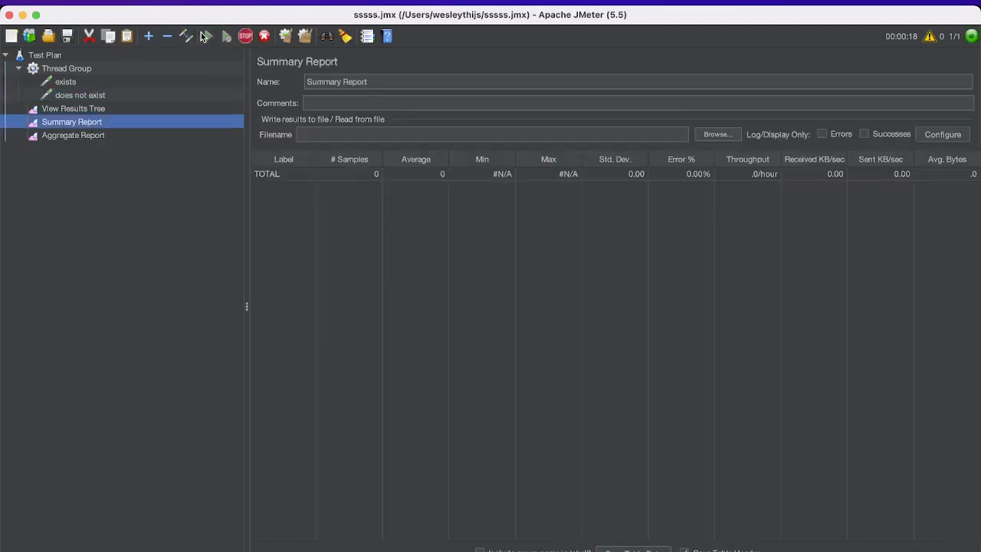
click(226, 36)
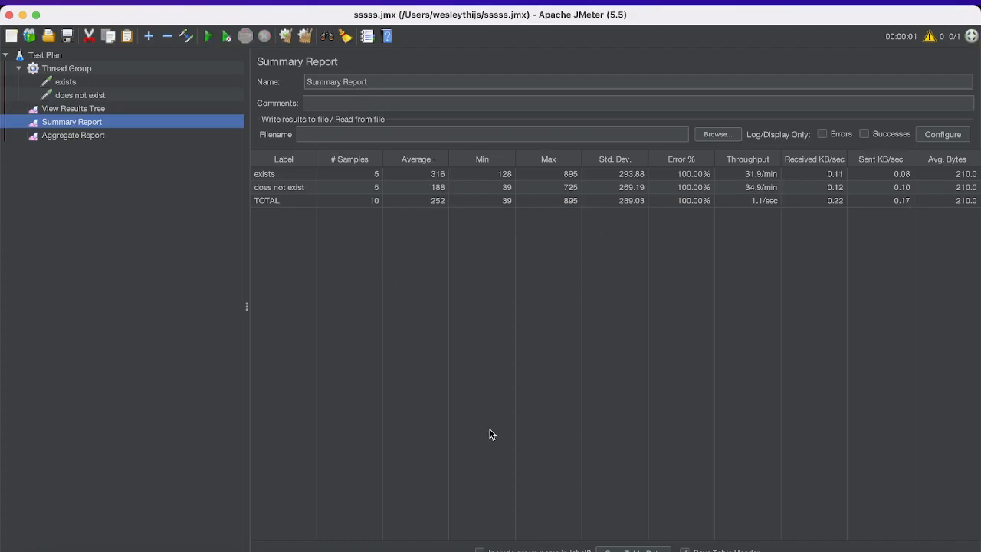
mouse_move(493, 190)
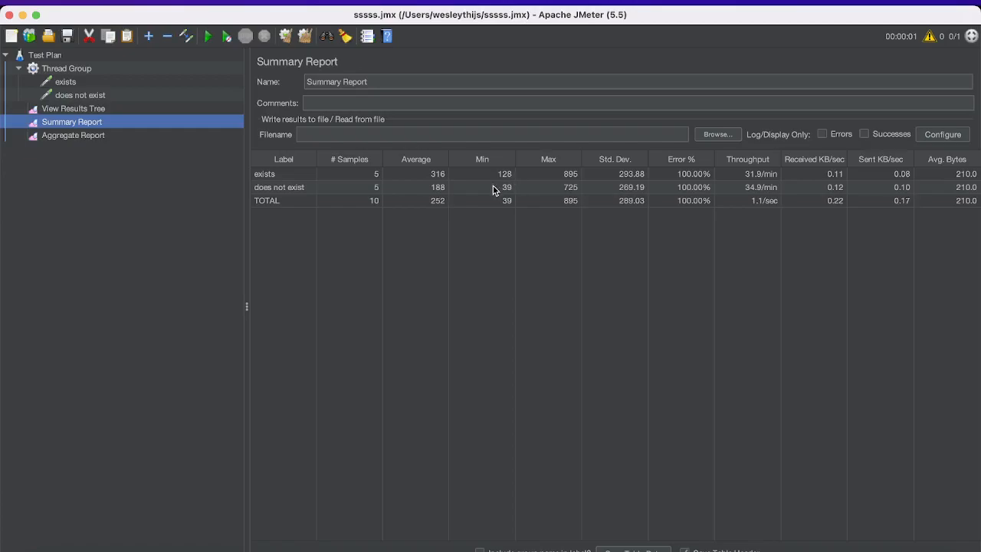
- Inspect the does not exist results row, then clear the first run's results
click(494, 187)
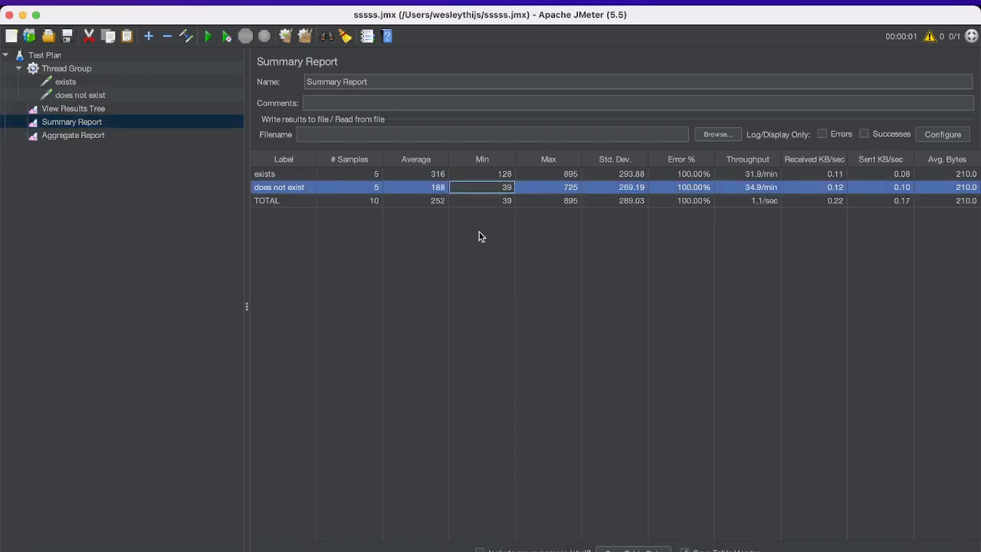
mouse_move(481, 176)
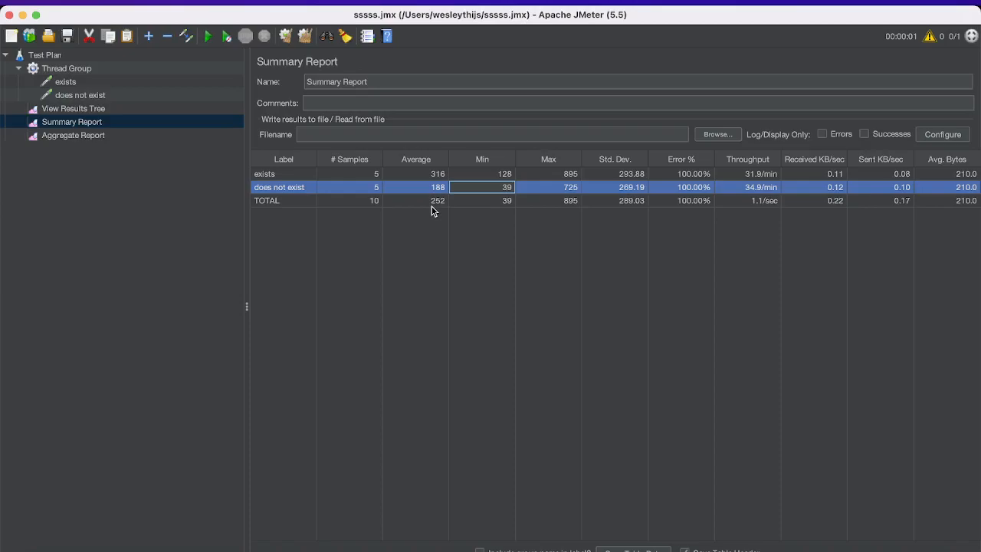
click(263, 37)
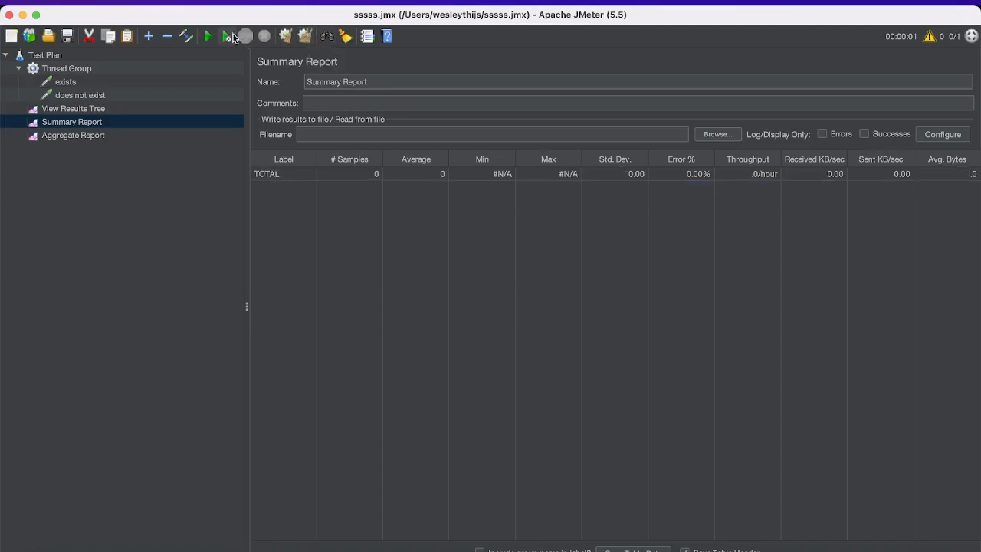
- Rerun the Thread Group and view 134 ms versus 43 ms averages in the Aggregate Report
click(207, 37)
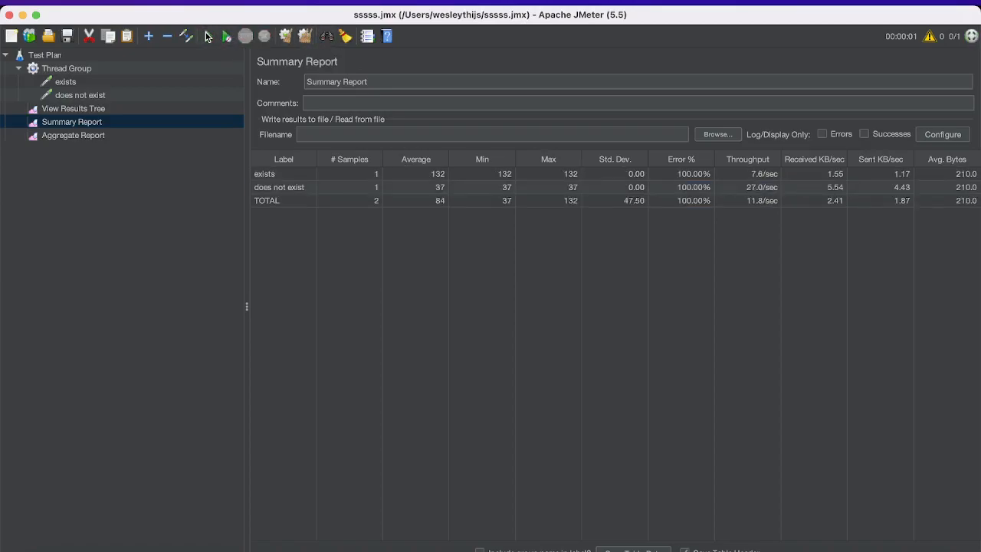
click(207, 37)
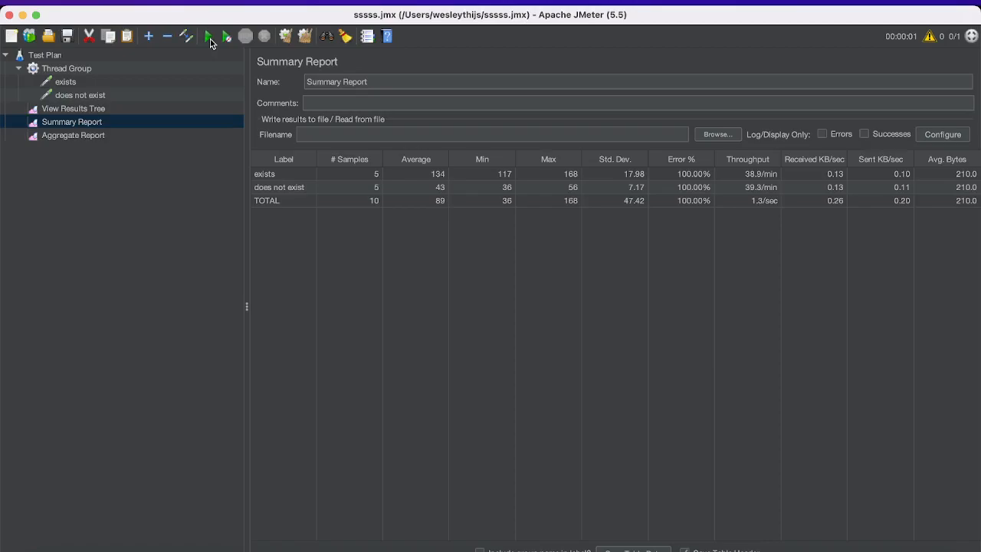
click(74, 135)
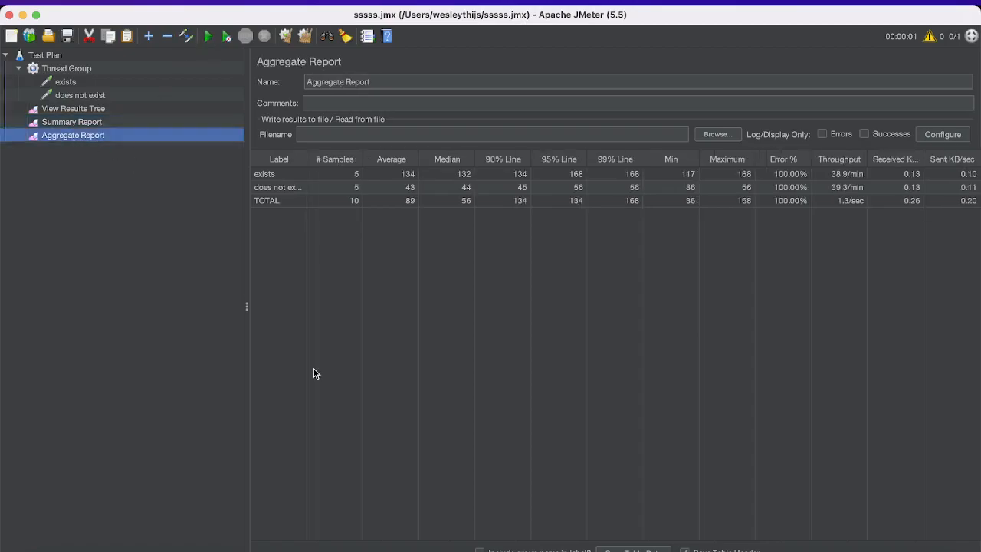
mouse_move(740, 395)
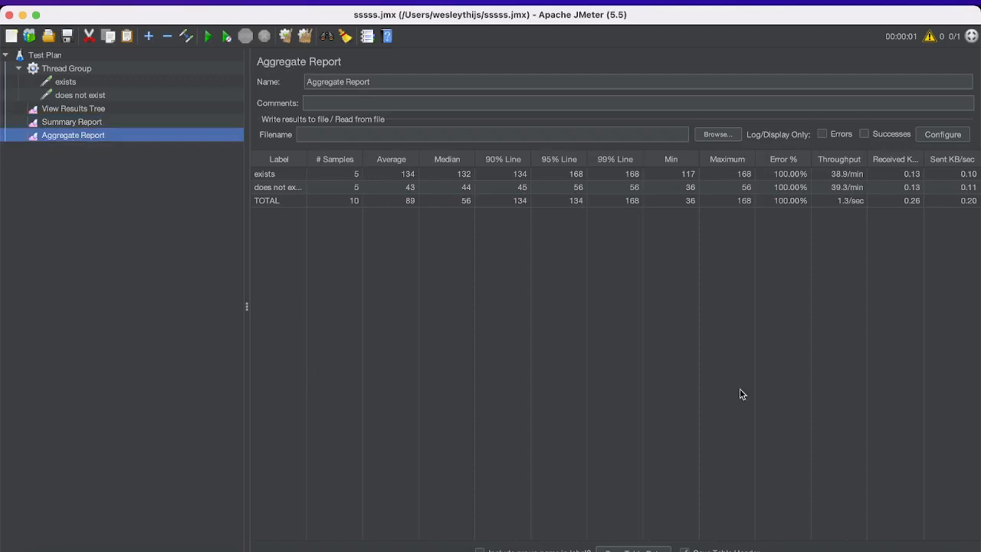
mouse_move(540, 153)
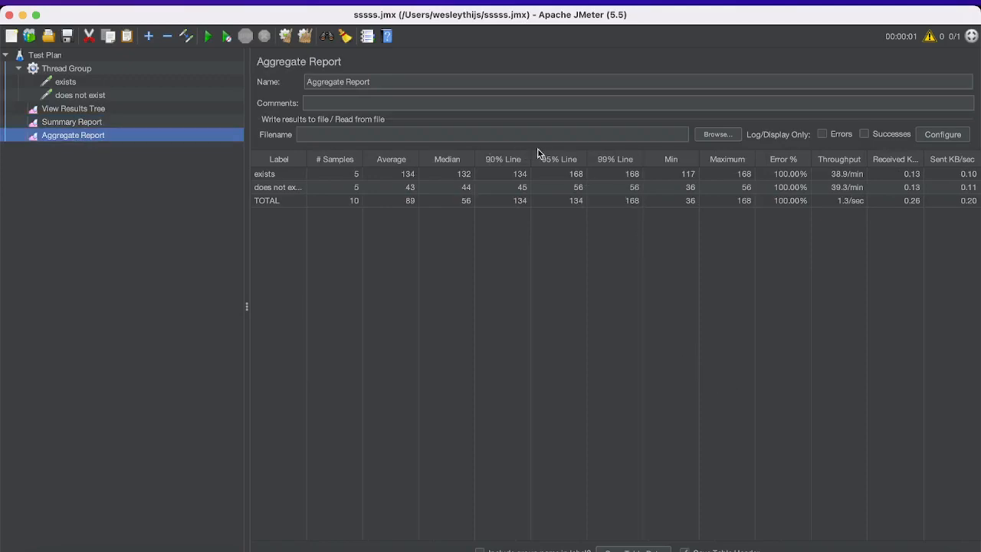
mouse_move(585, 172)
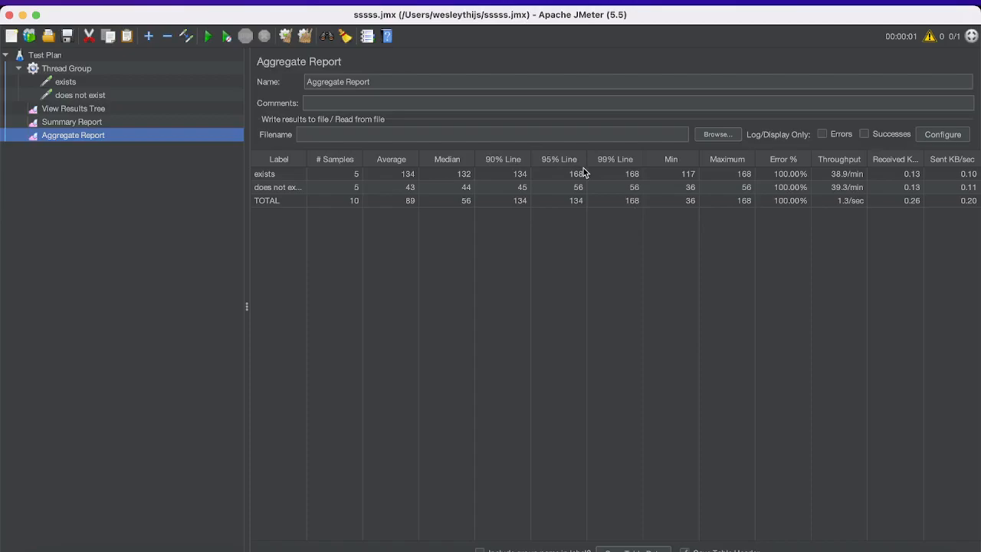
mouse_move(326, 184)
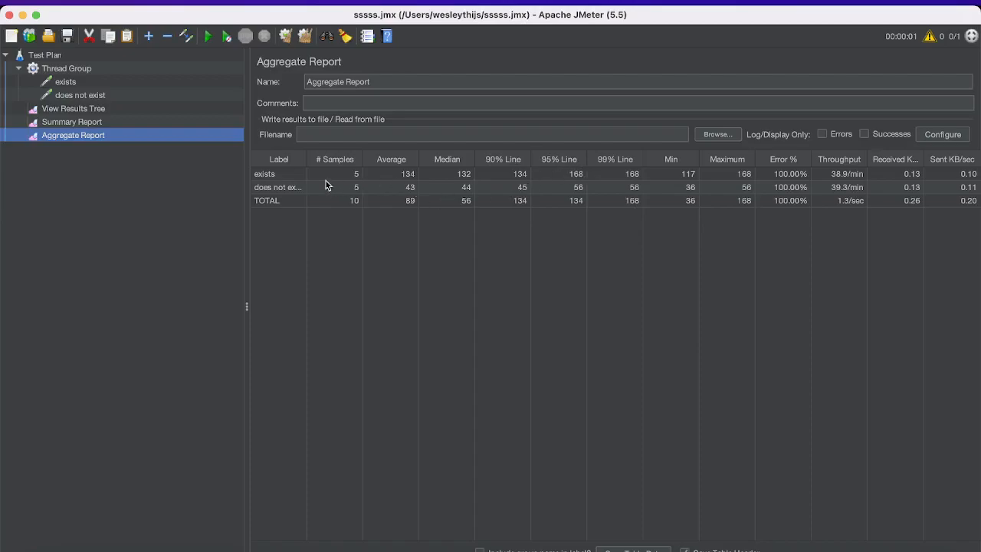
mouse_move(467, 279)
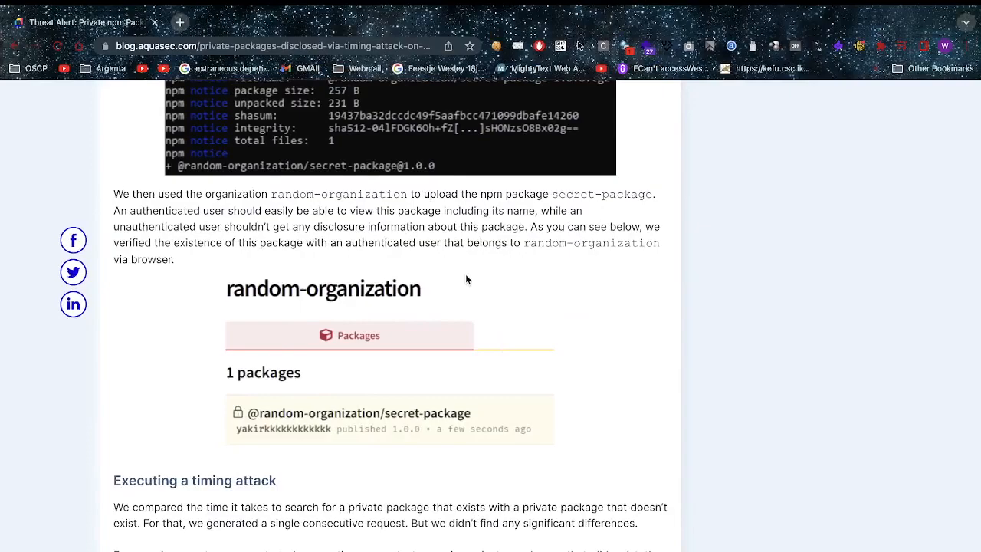
- Scroll past the response-time chart and table to the Supply Chain Attack via Code Packages heading
scroll(down, 3)
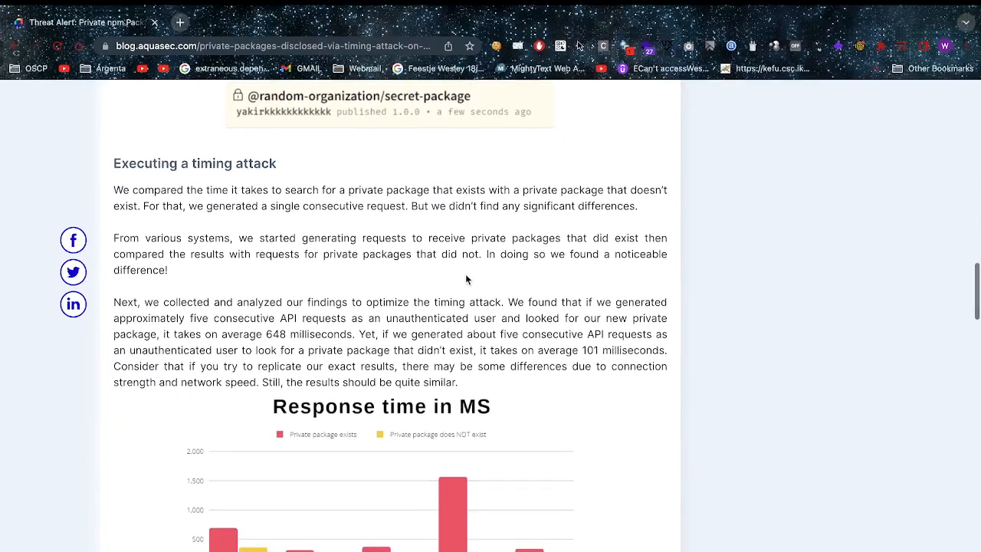
scroll(down, 3)
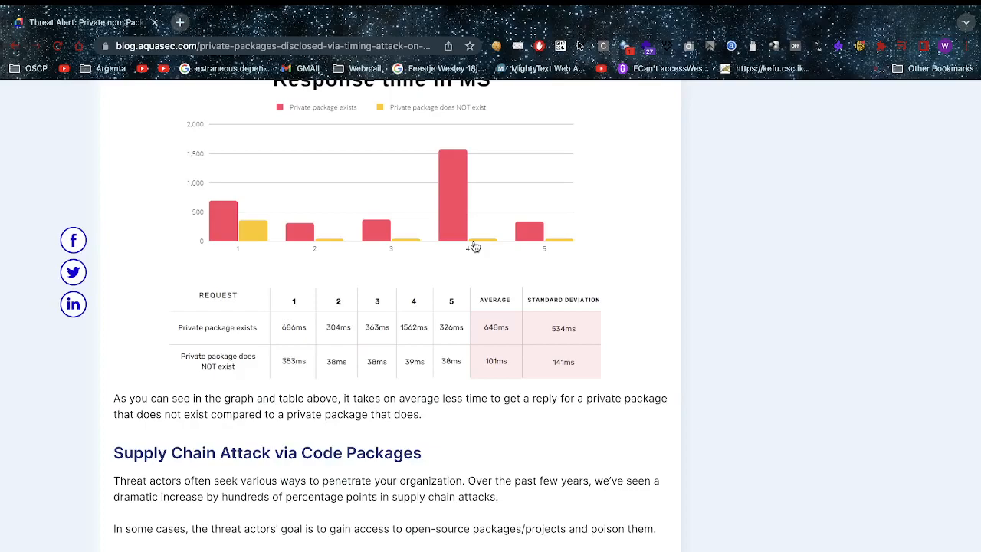
mouse_move(170, 324)
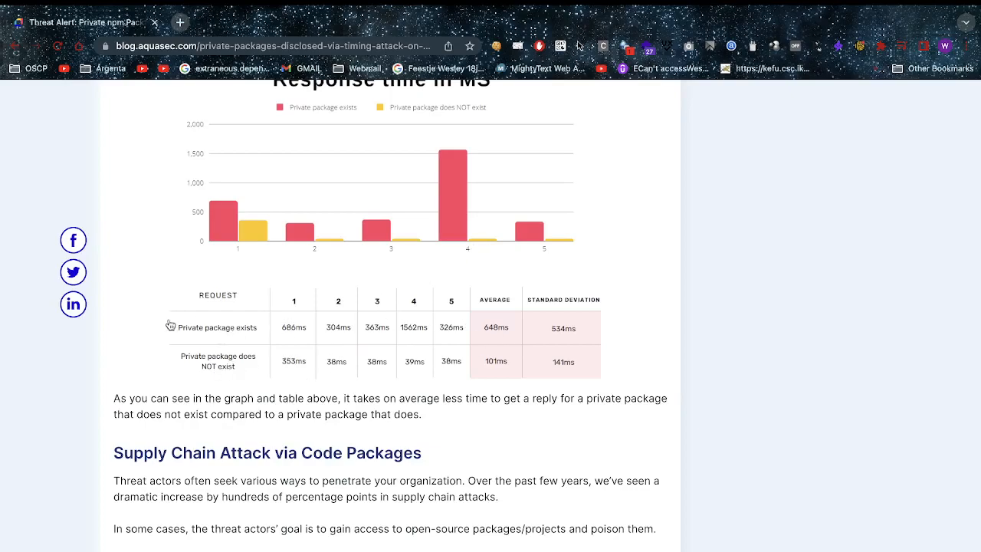
mouse_move(215, 447)
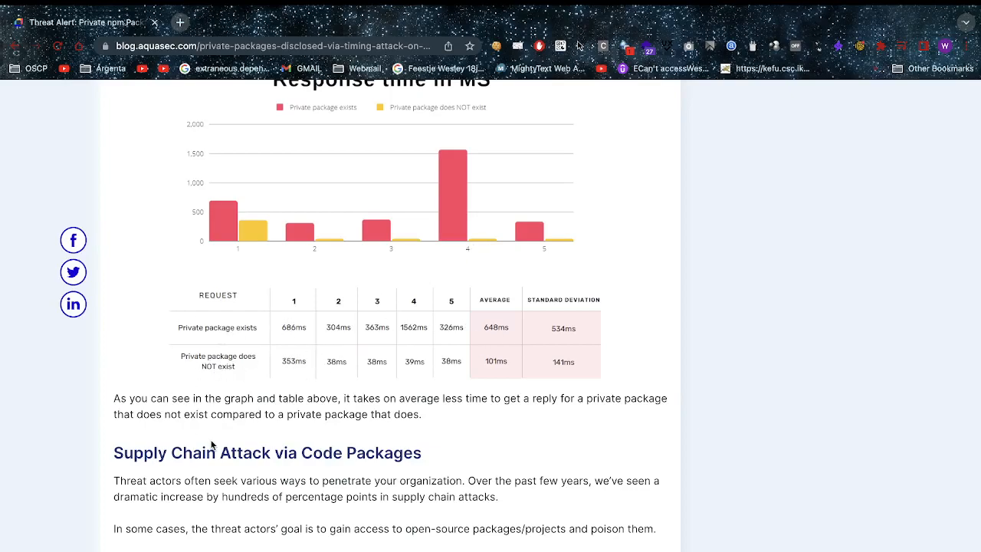
scroll(down, 3)
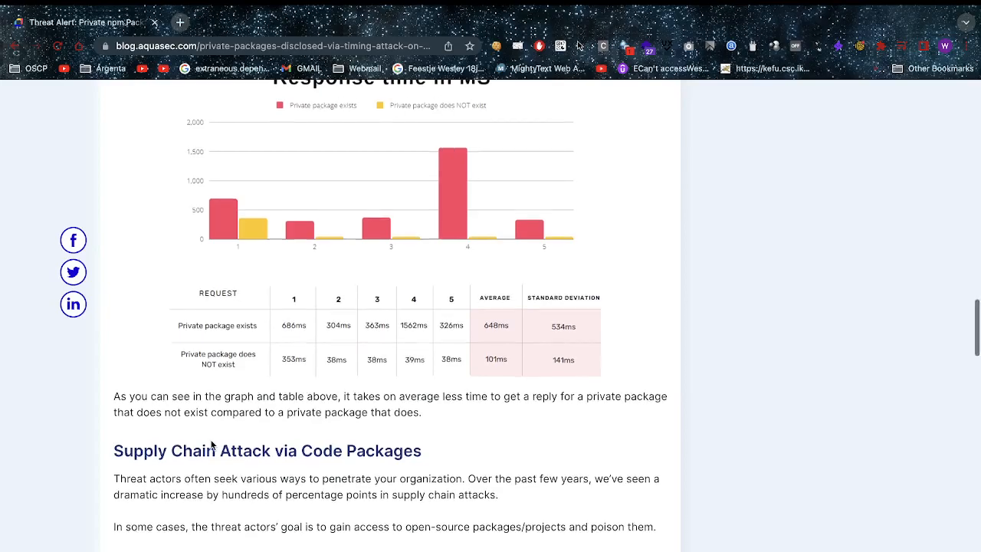
scroll(down, 3)
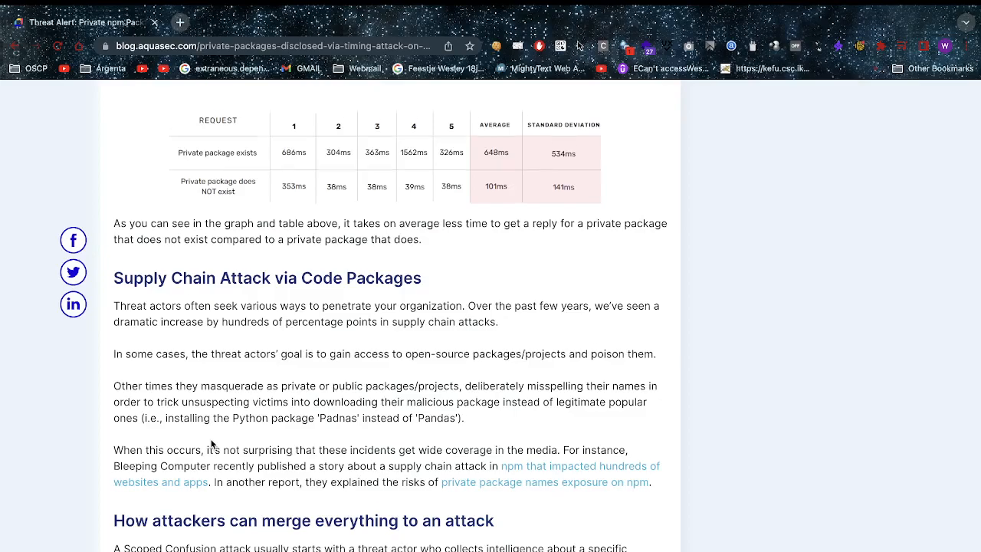
- Scroll to the 'How attackers can merge everything to an attack' heading and its package names list
scroll(down, 3)
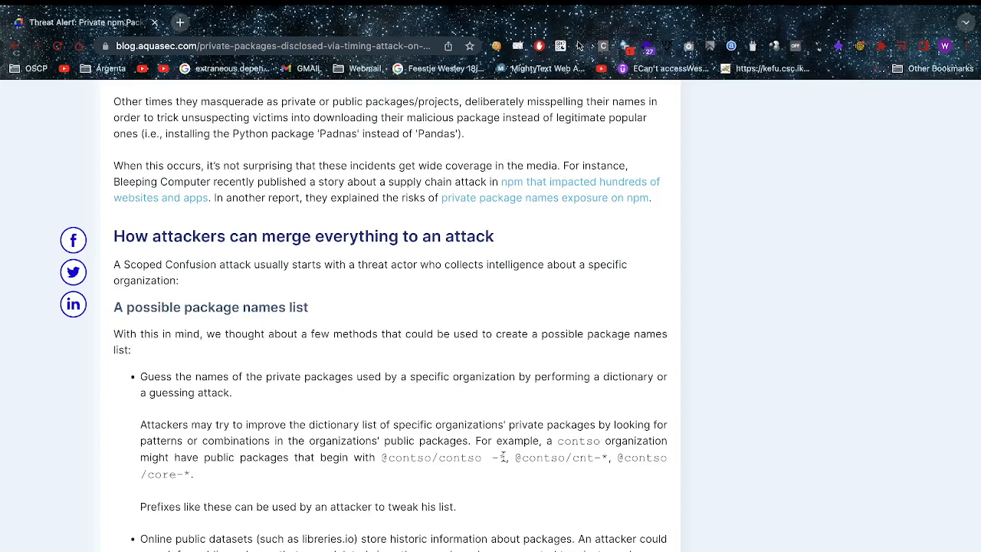
scroll(down, 3)
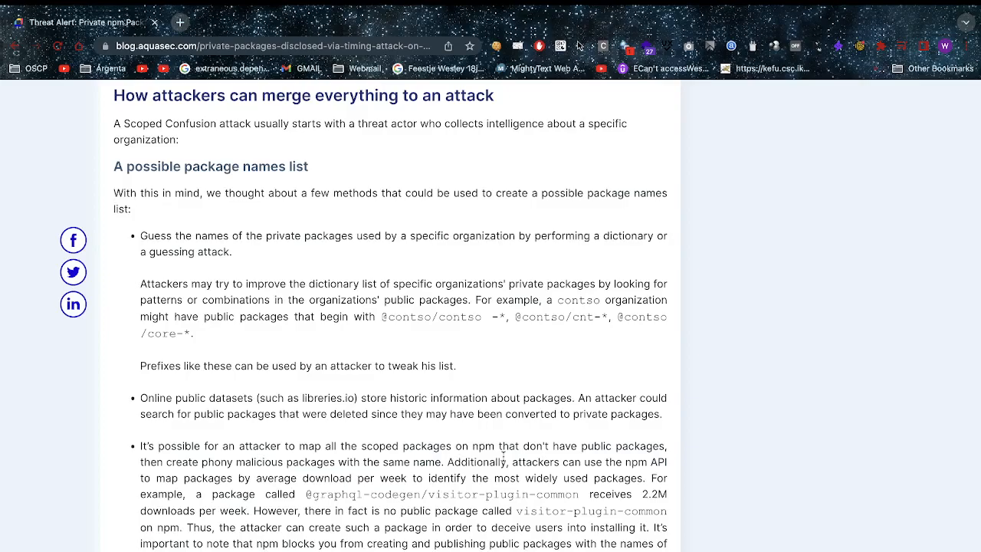
- Scroll past the bullet list to the Running a timing attack and Building public packages headings
scroll(down, 3)
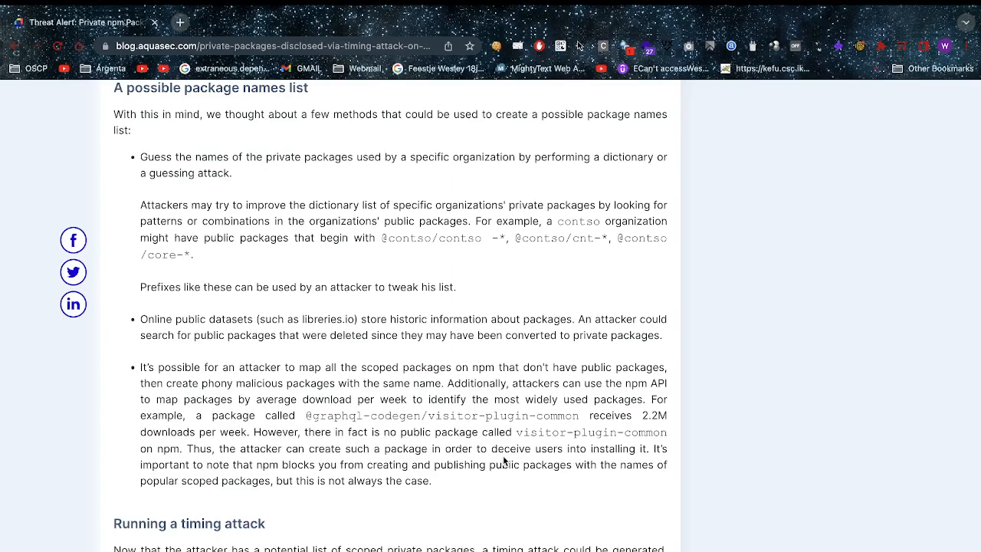
mouse_move(367, 416)
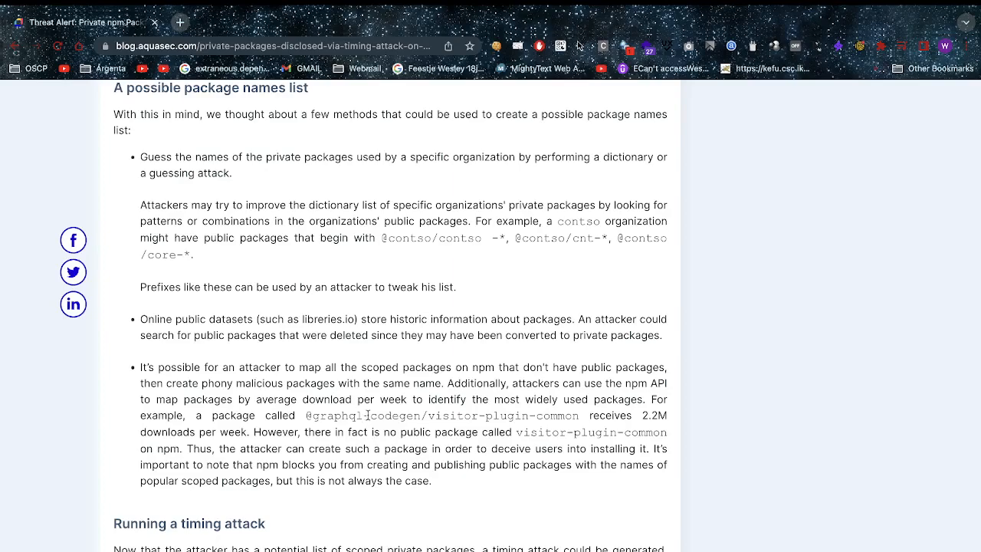
mouse_move(366, 429)
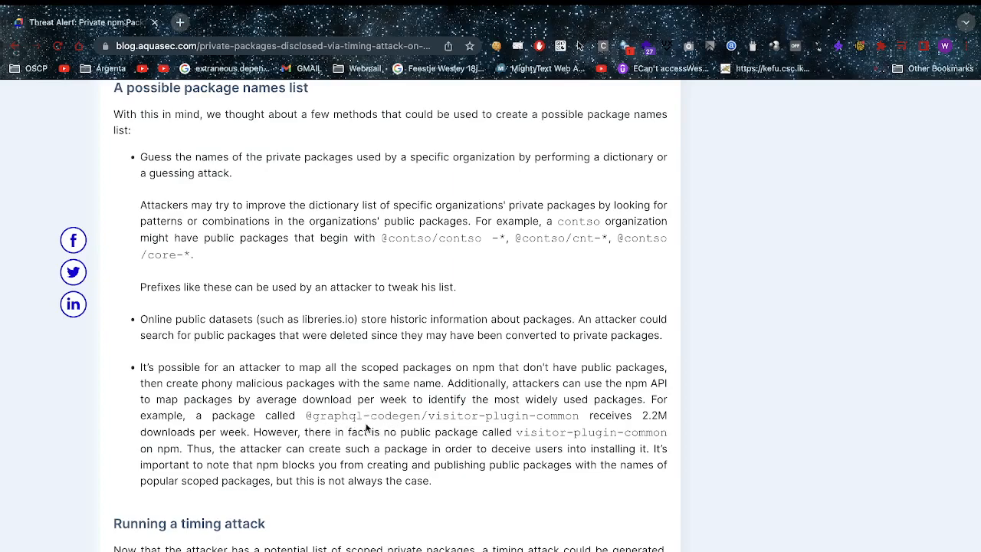
mouse_move(361, 427)
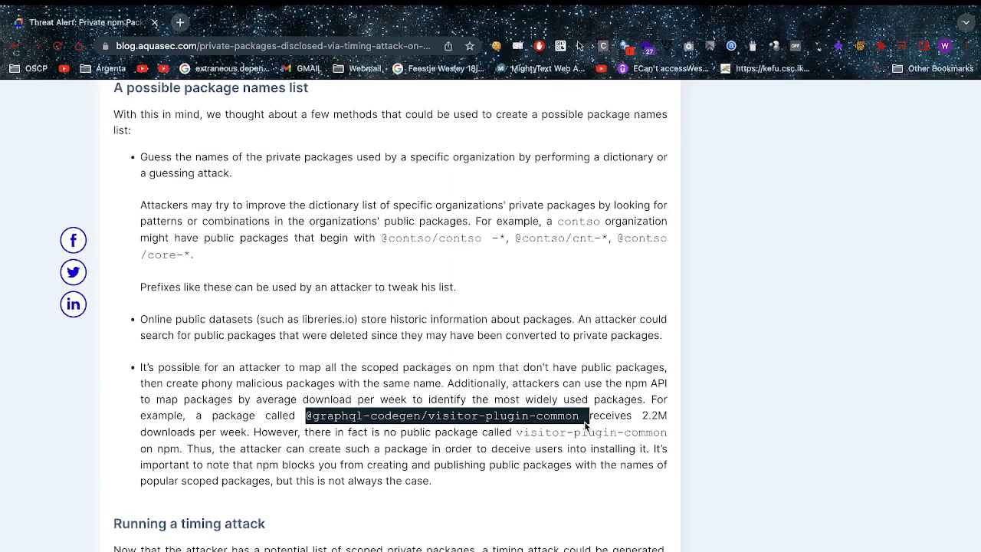
scroll(down, 3)
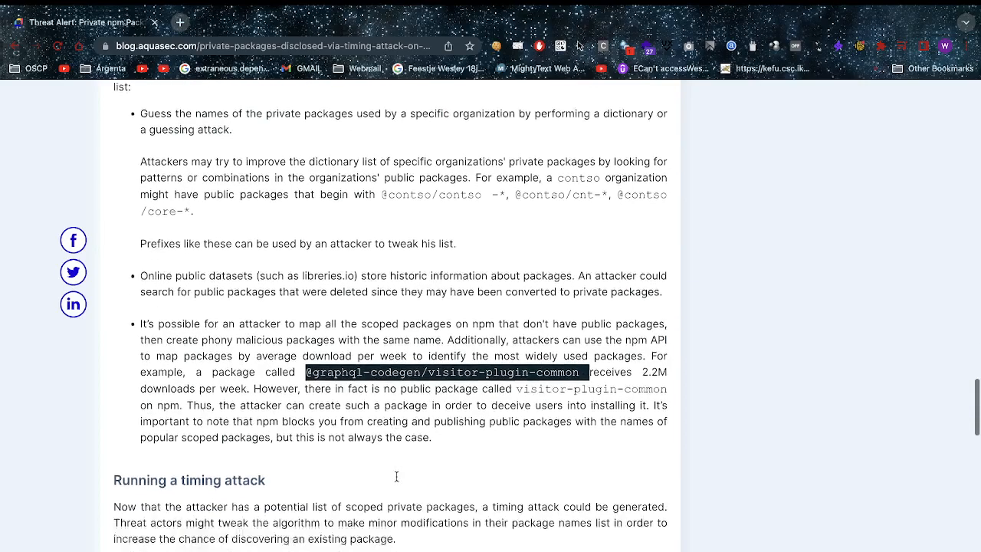
scroll(down, 3)
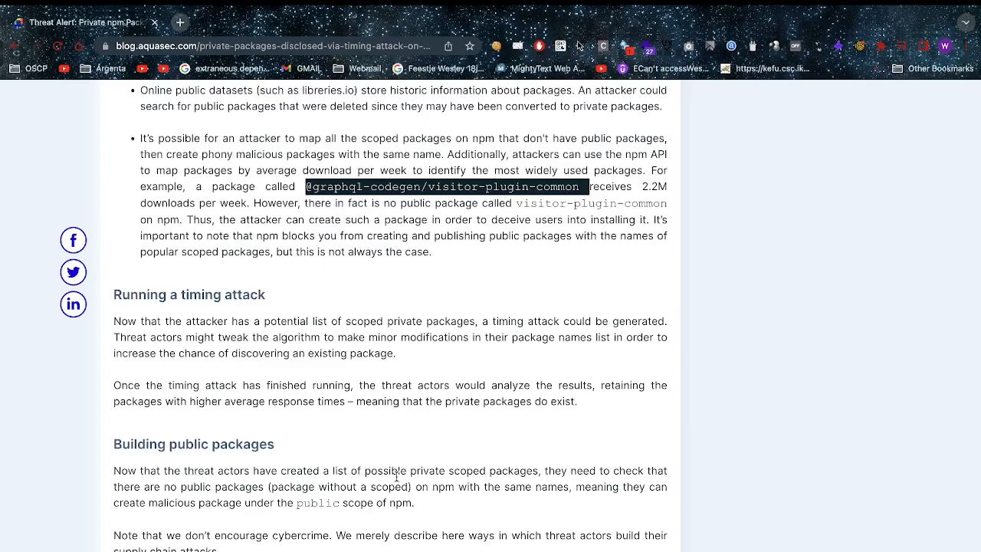
scroll(down, 3)
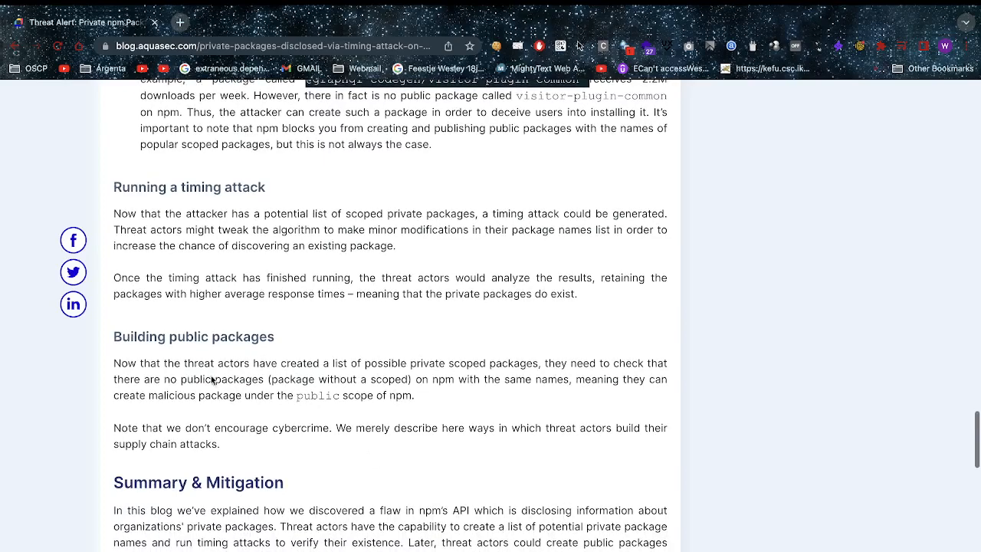
mouse_move(318, 450)
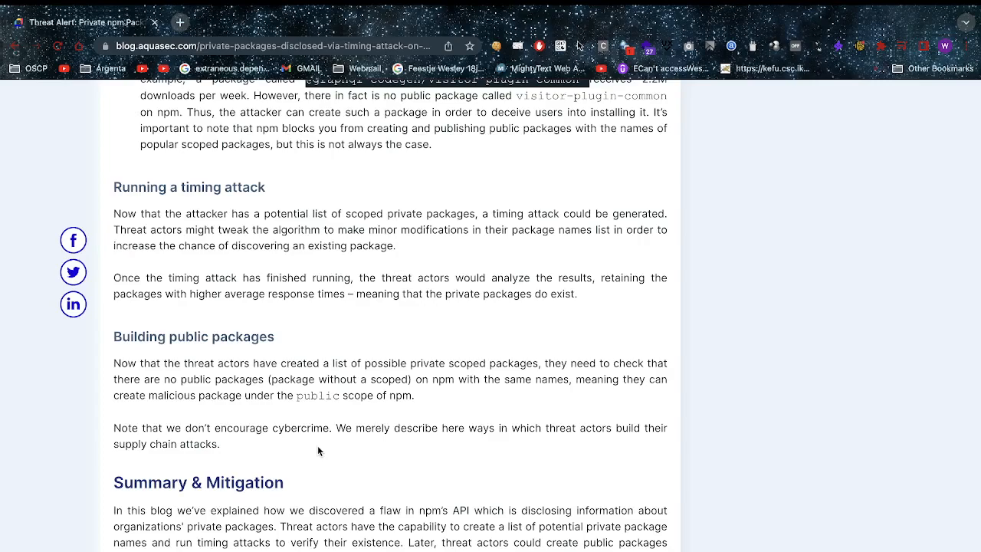
- In a new tab, search 'npm co' and choose the JFrog 25 Malicious Packages suggestion
click(184, 23)
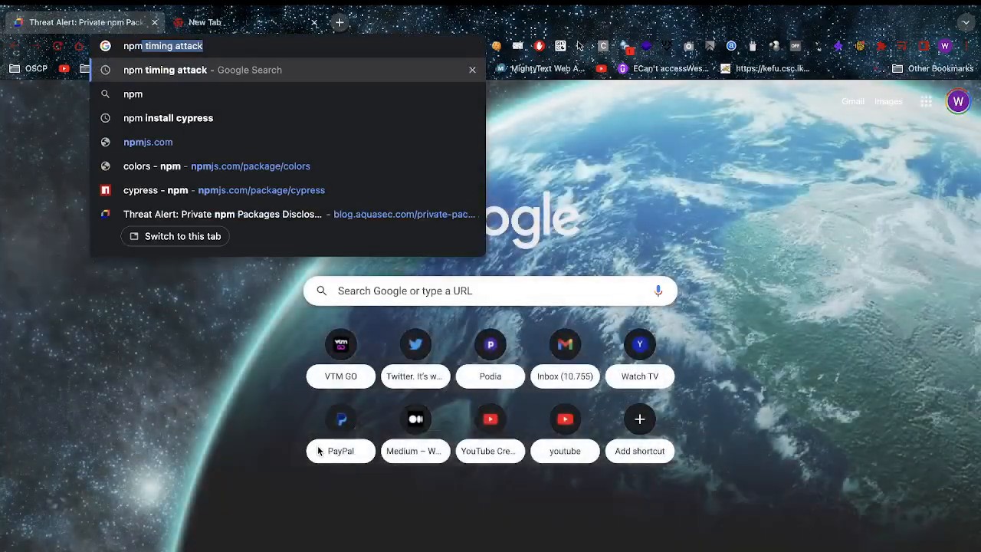
text(npm co)
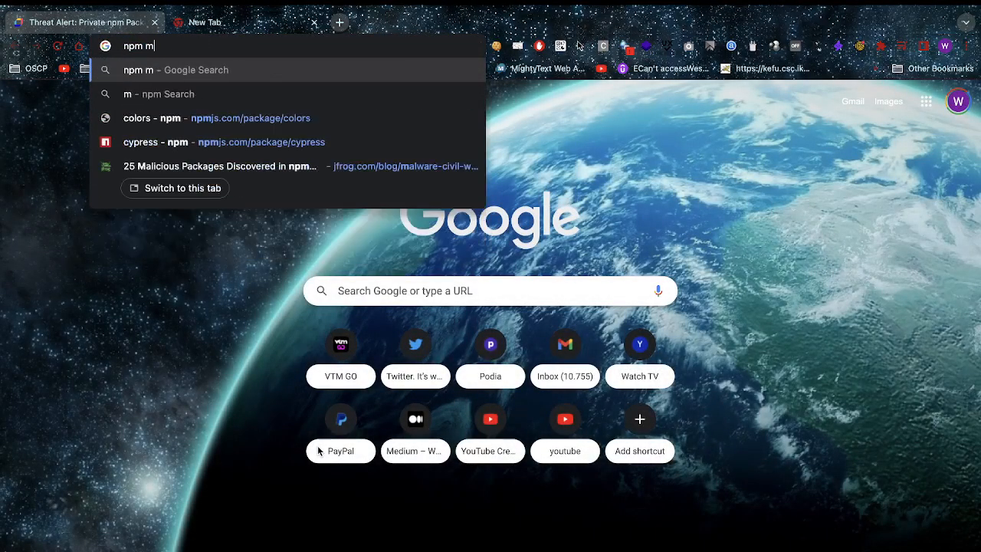
click(220, 166)
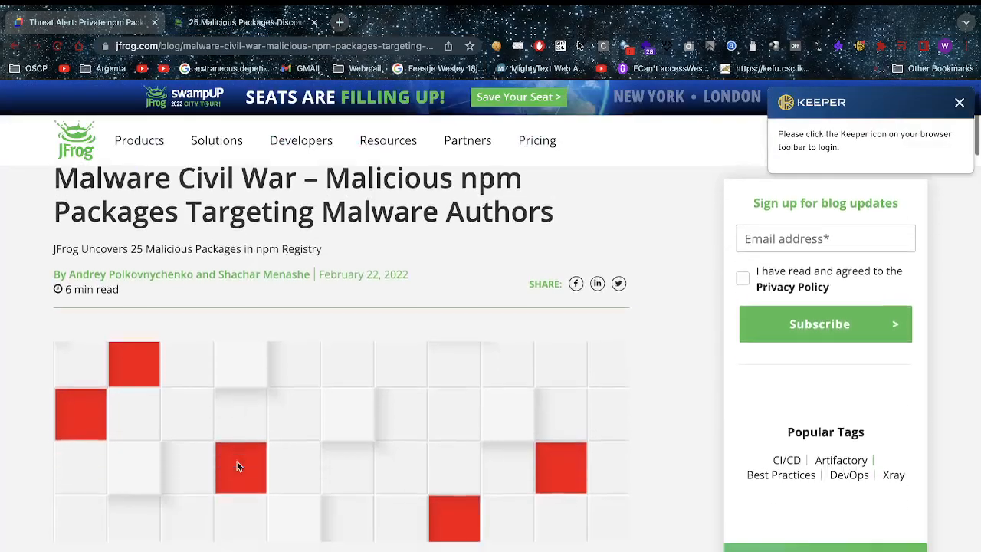
- Scroll to the Malicious packages summary table and select 'sync' in node-colors-sync
scroll(down, 3)
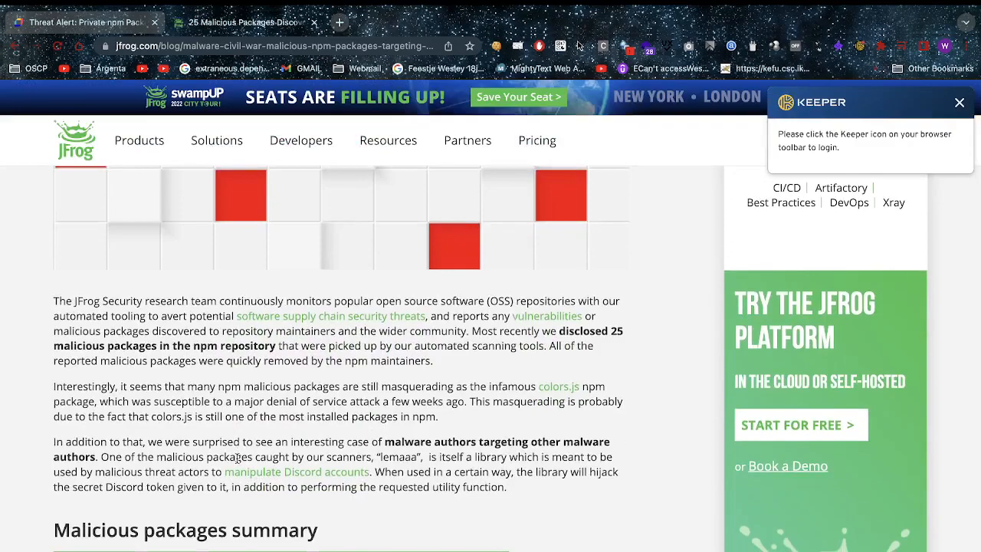
scroll(down, 3)
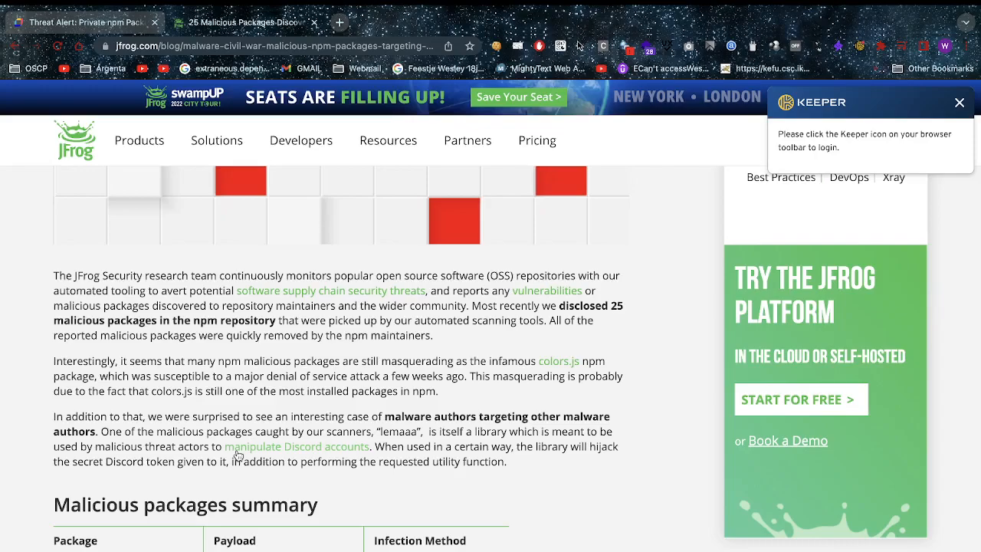
scroll(down, 3)
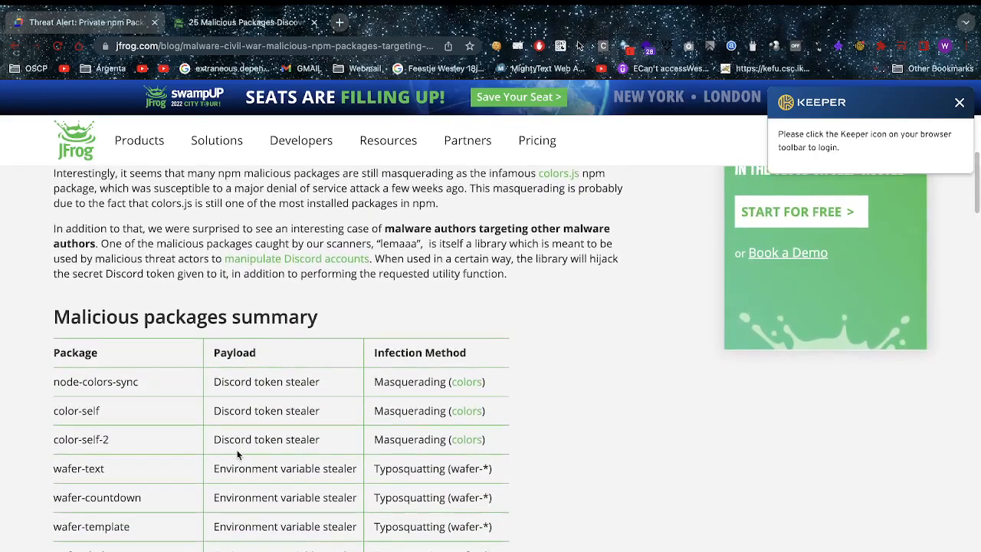
scroll(down, 3)
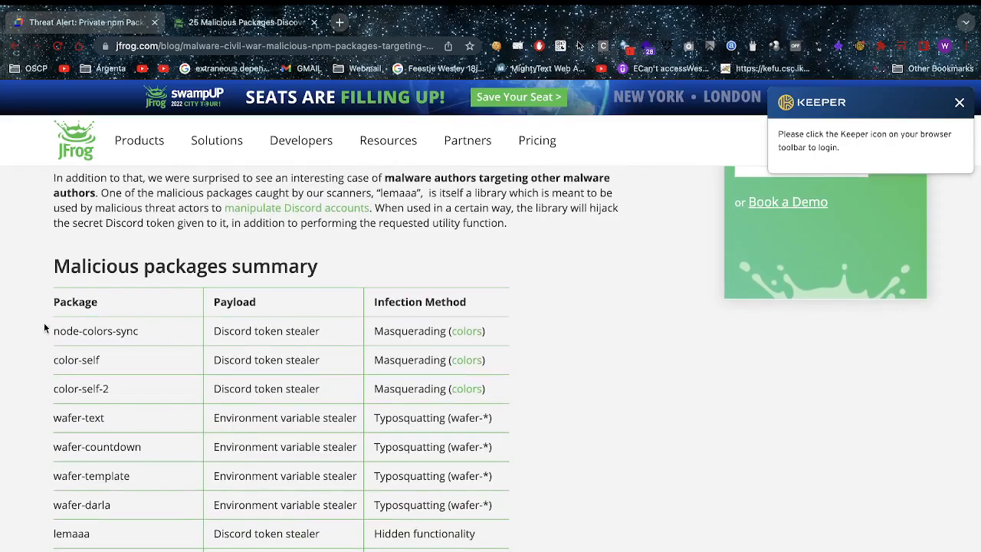
double_click(128, 331)
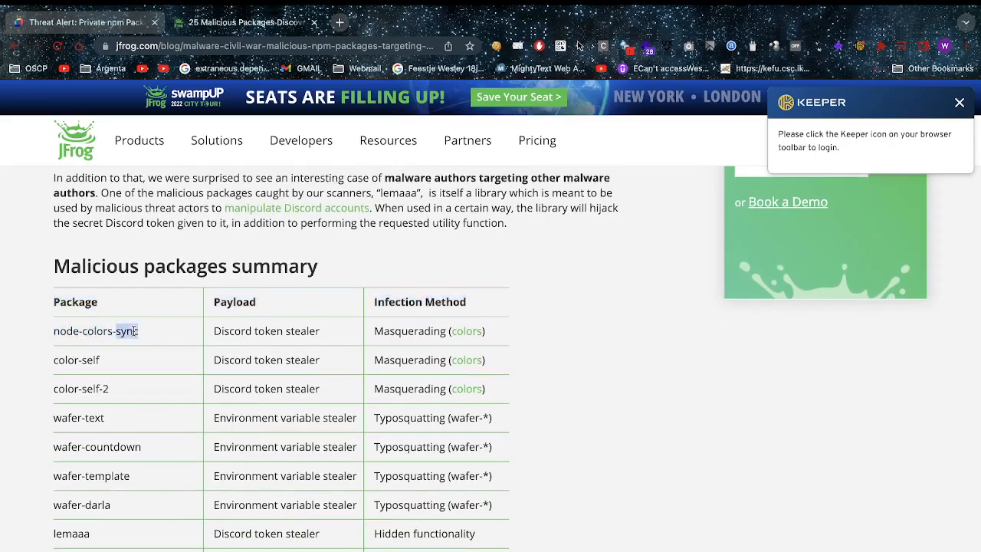
double_click(128, 331)
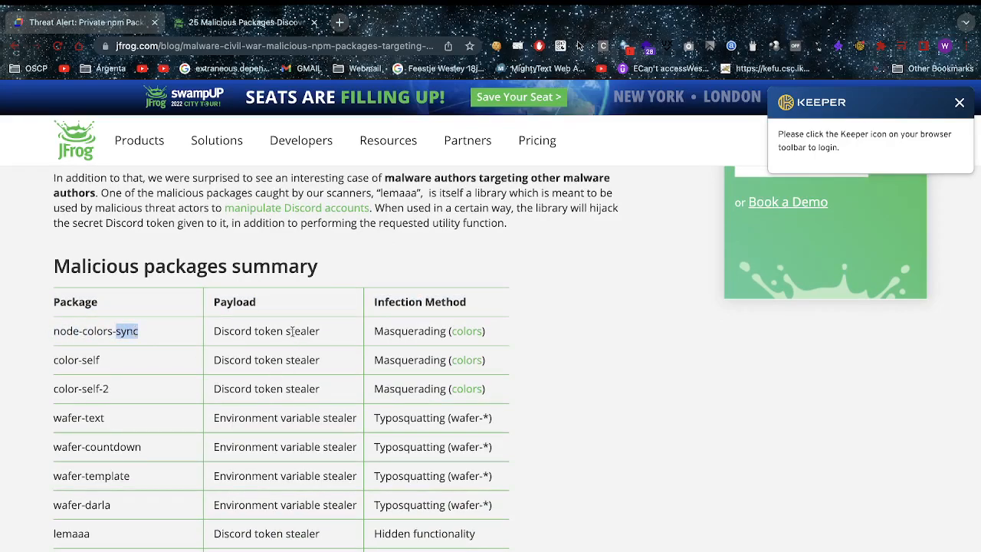
mouse_move(382, 407)
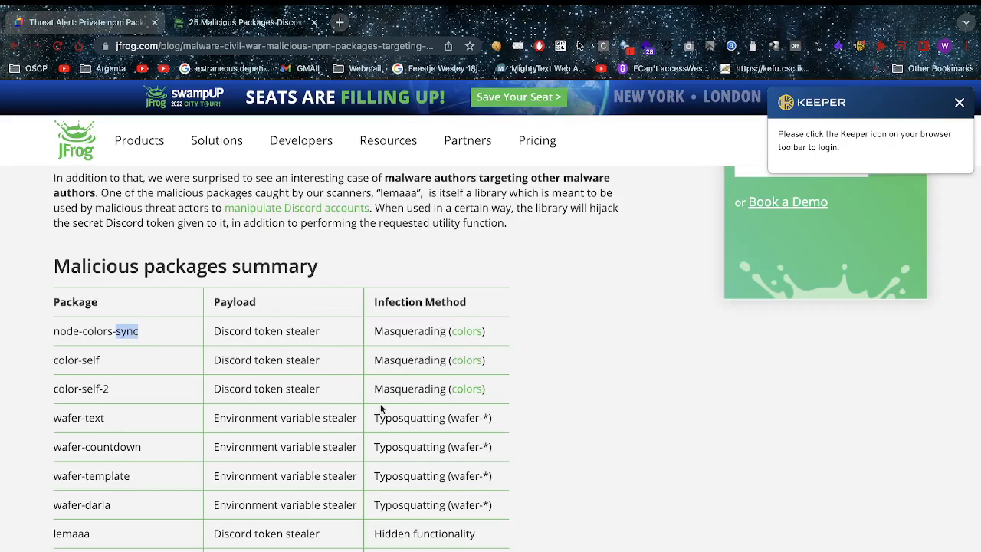
mouse_move(466, 331)
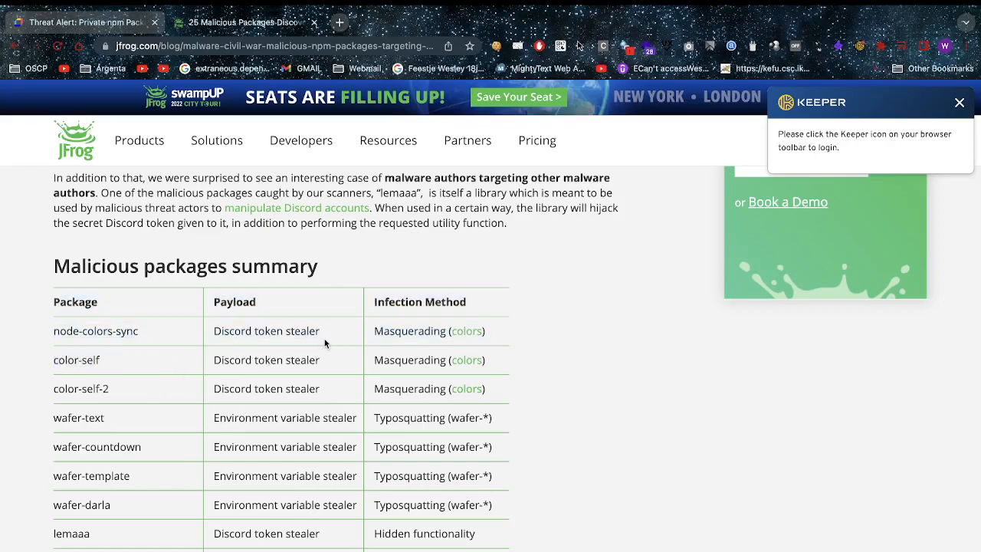
mouse_move(139, 407)
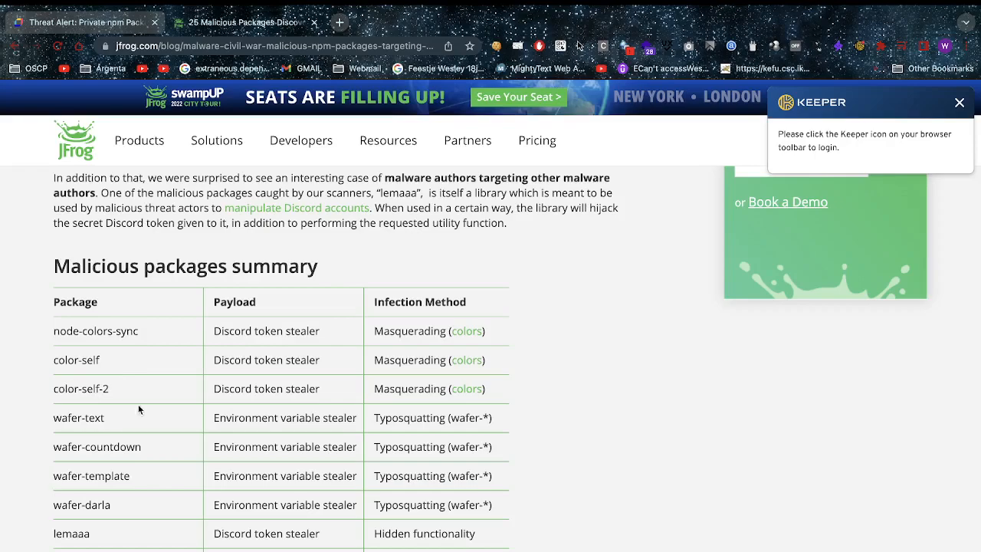
mouse_move(13, 431)
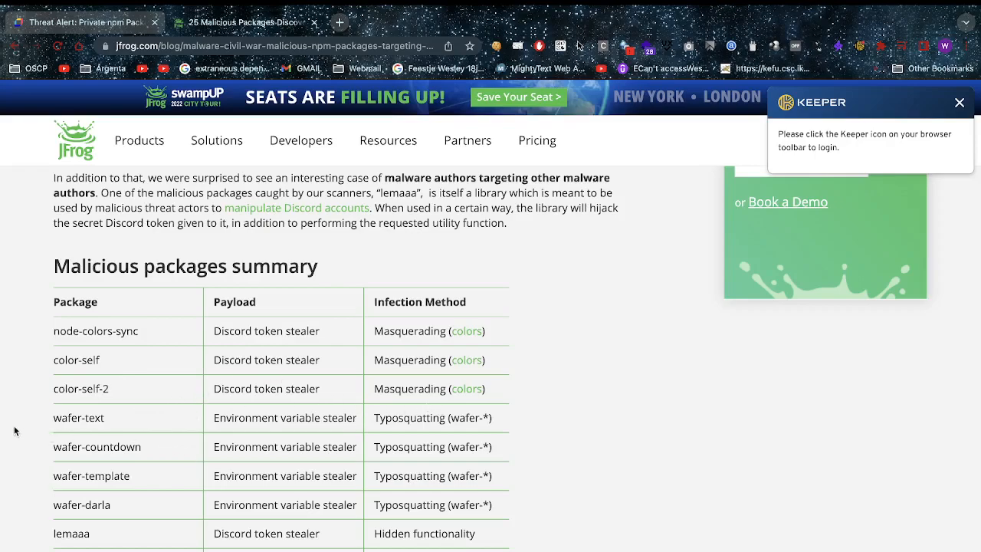
- Scroll the summary table from lemaaa and the Discord token stealers down to mynewpkg and purple-bitch
scroll(down, 3)
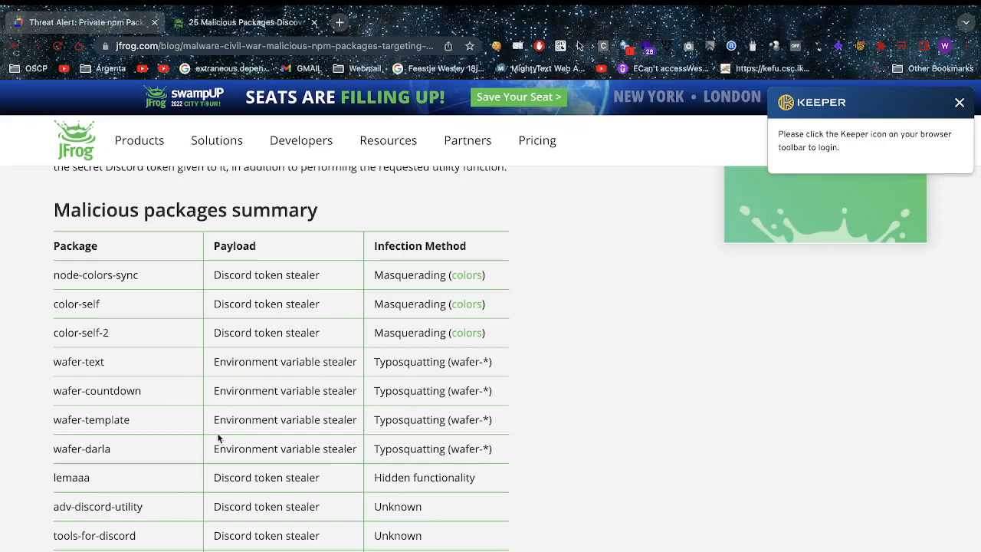
mouse_move(142, 478)
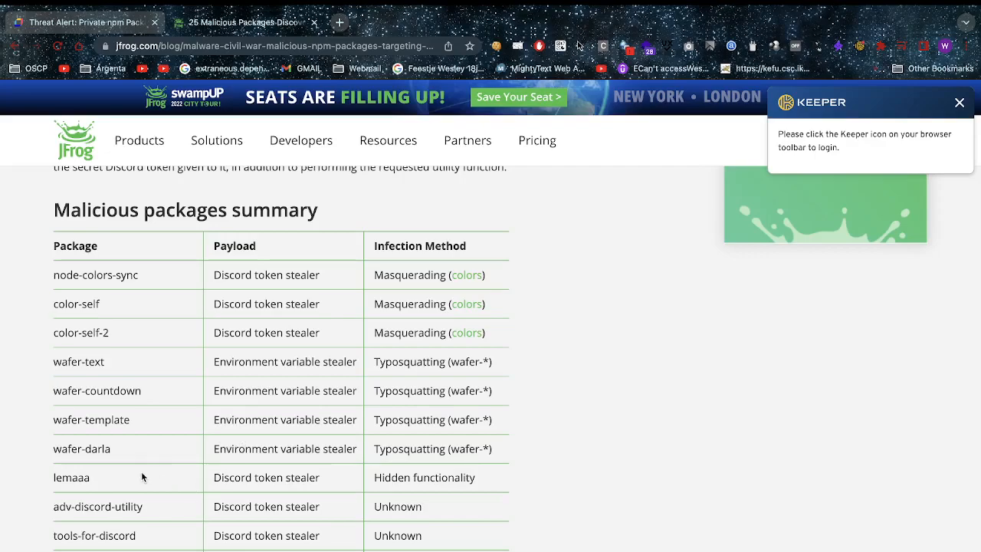
mouse_move(257, 465)
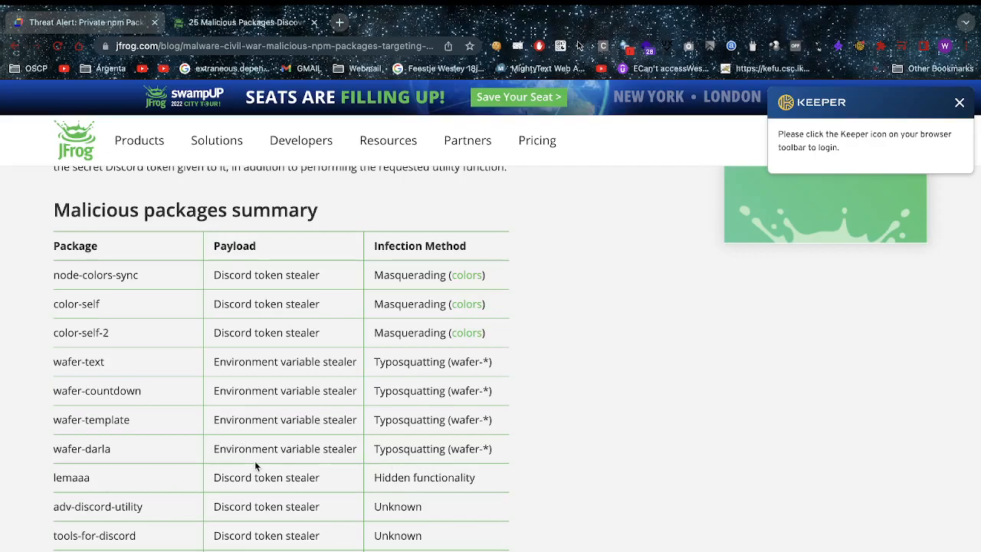
mouse_move(61, 505)
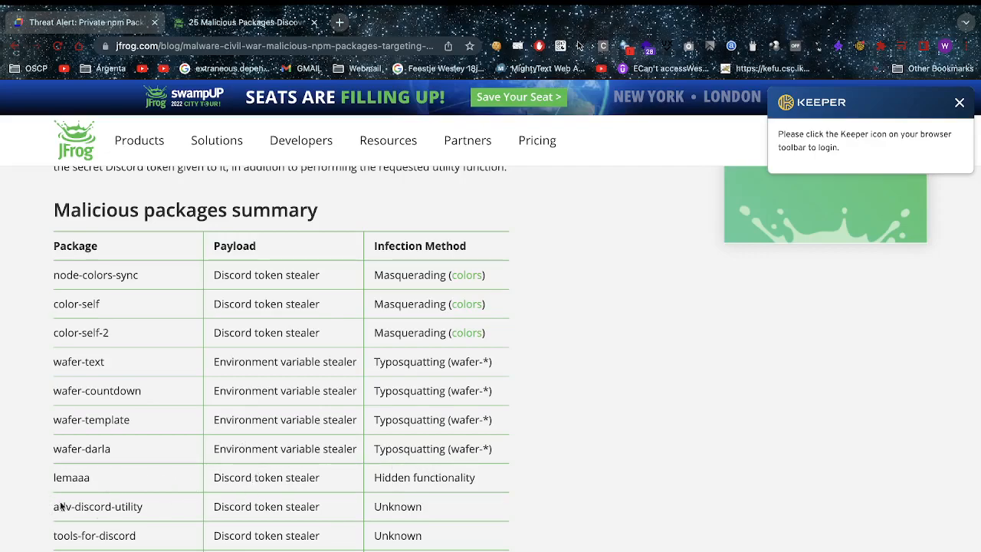
mouse_move(49, 548)
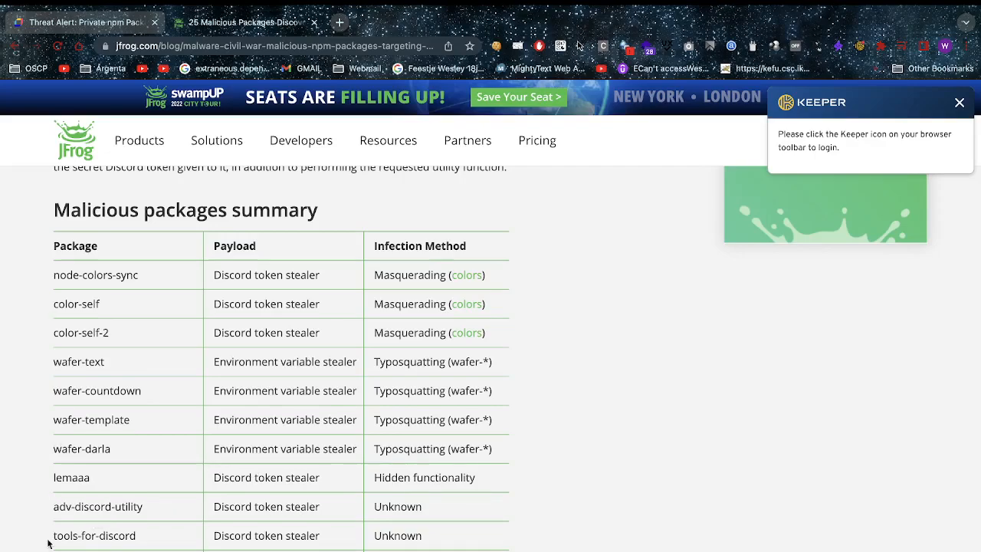
scroll(down, 3)
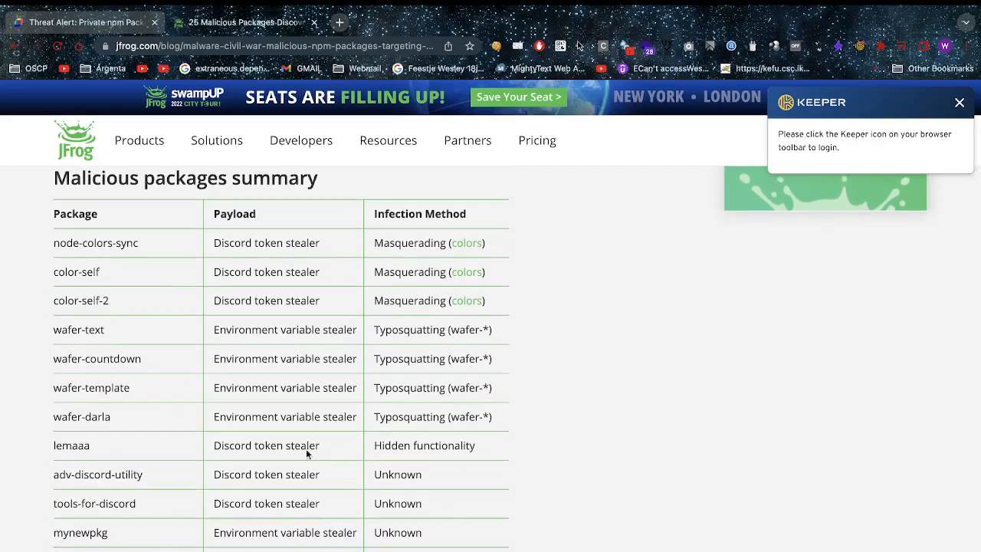
scroll(down, 3)
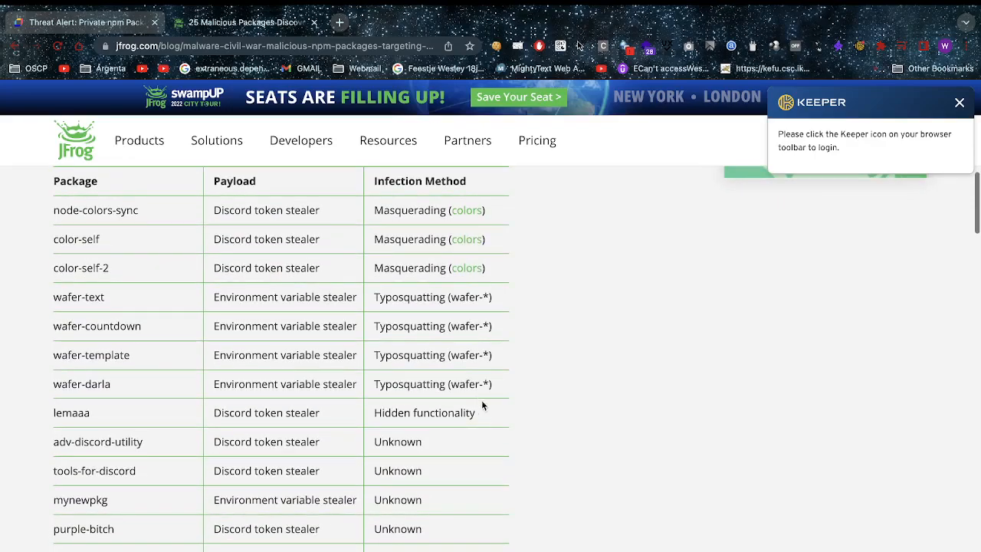
mouse_move(558, 385)
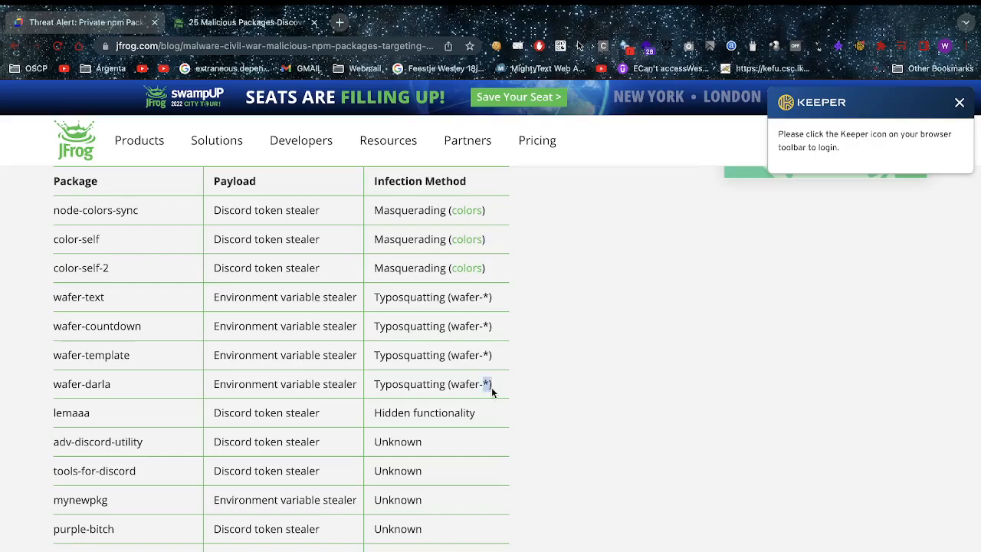
mouse_move(89, 383)
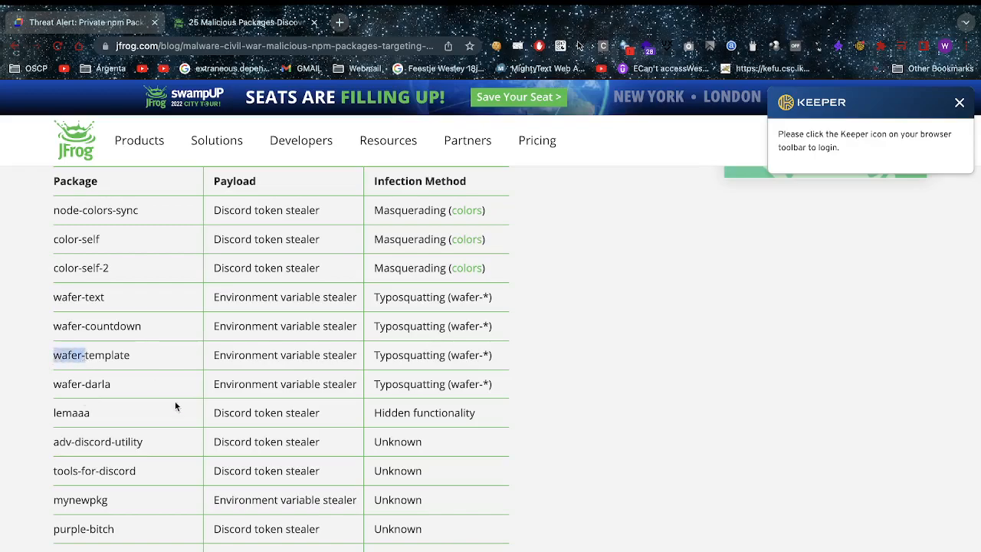
mouse_move(178, 377)
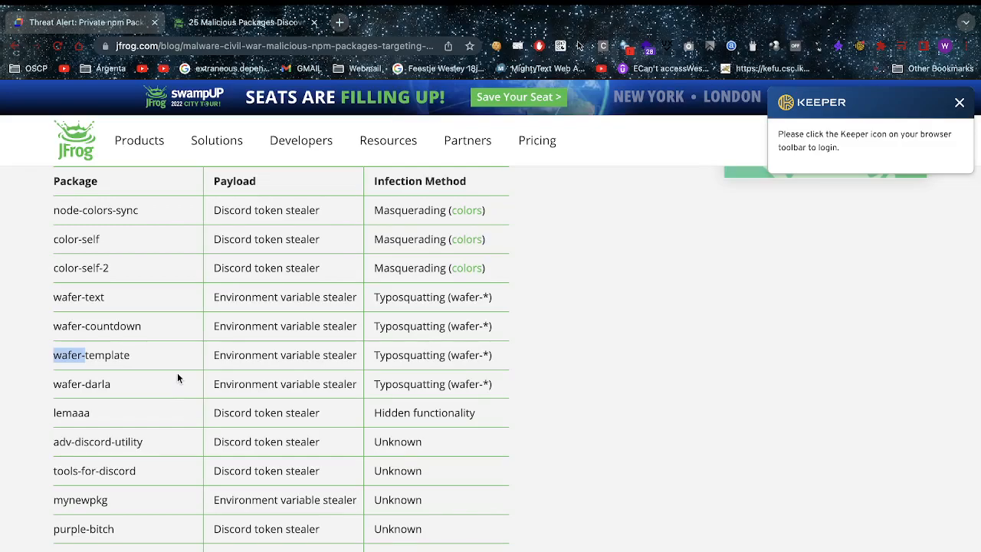
- Scroll the summary table past the Python remote code injectors and discord.js masqueraders to discord-protection, highlighting 'Python'
scroll(down, 3)
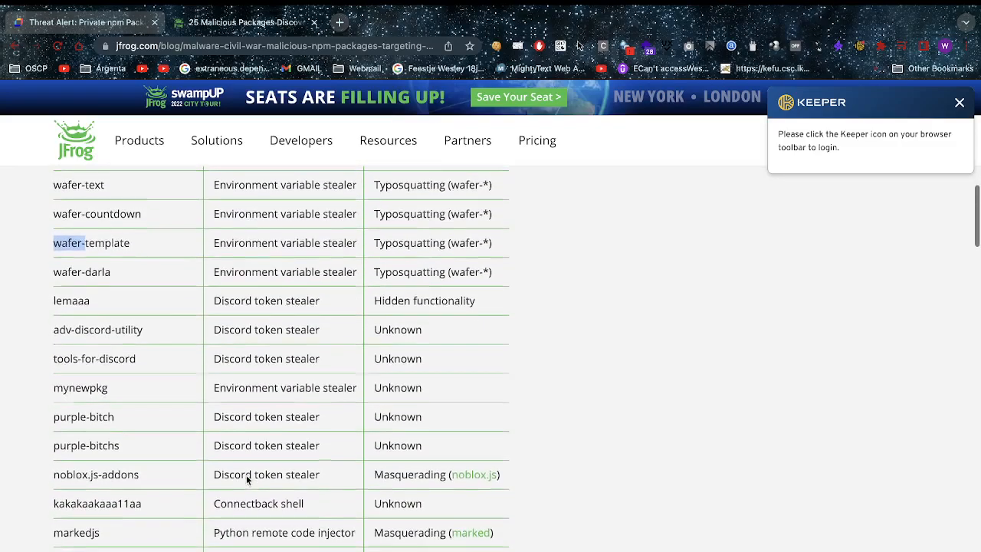
scroll(down, 3)
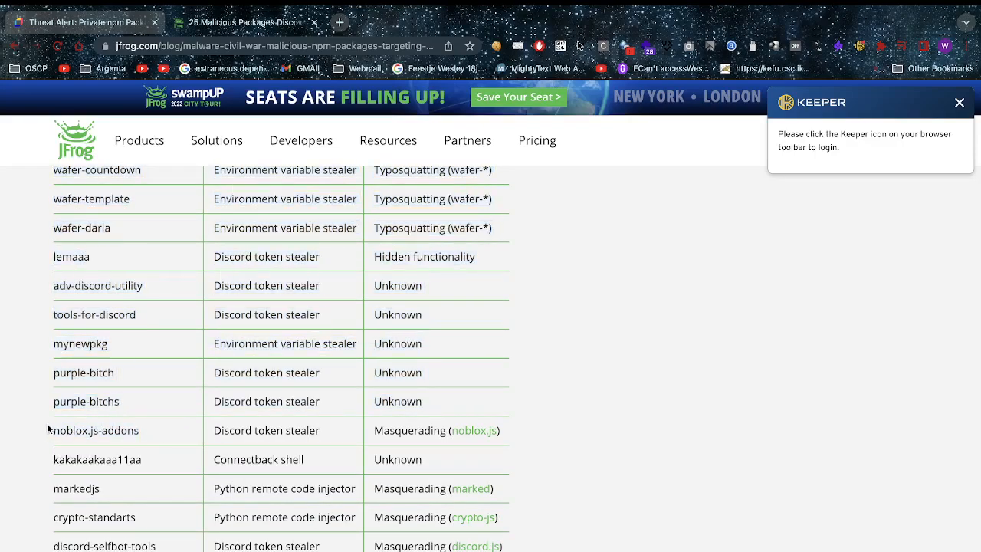
mouse_move(232, 429)
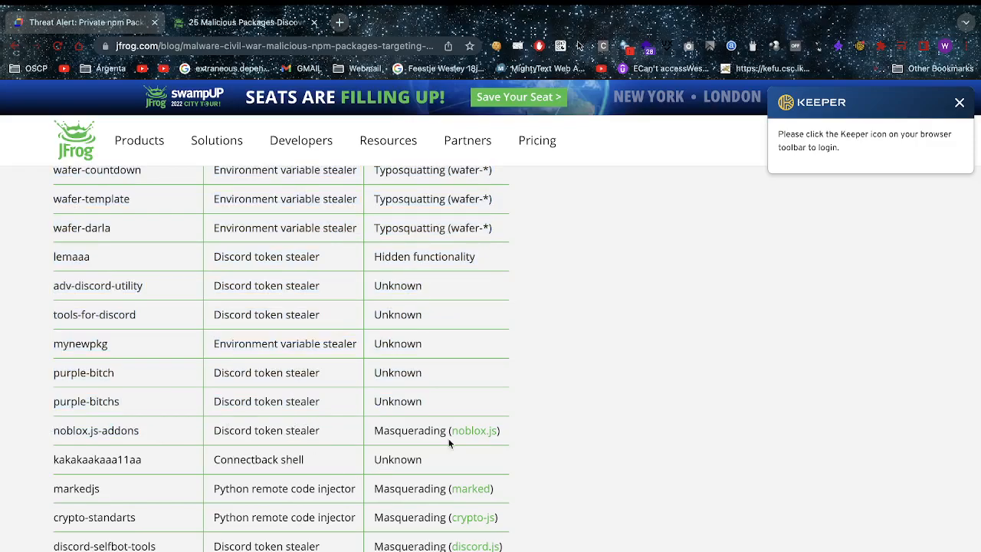
scroll(down, 3)
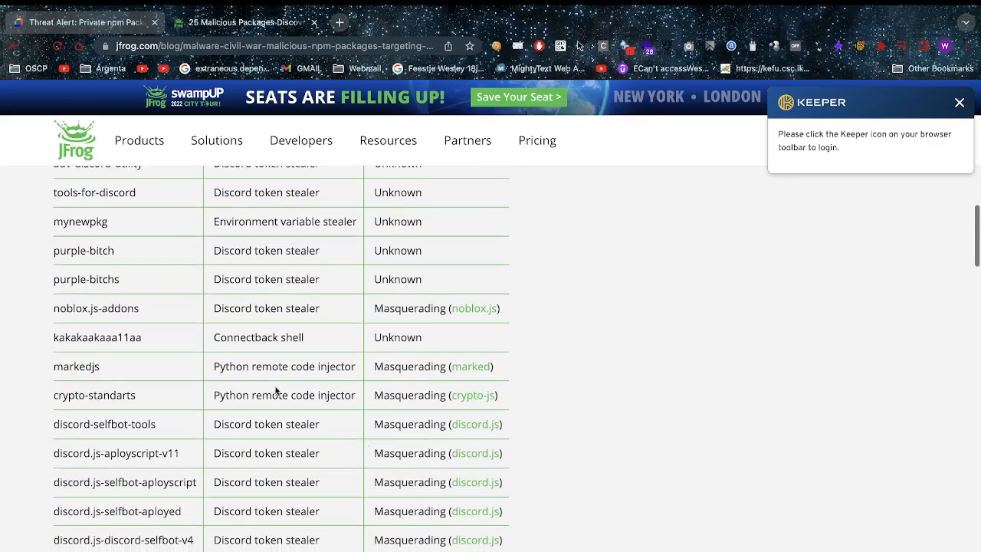
scroll(down, 3)
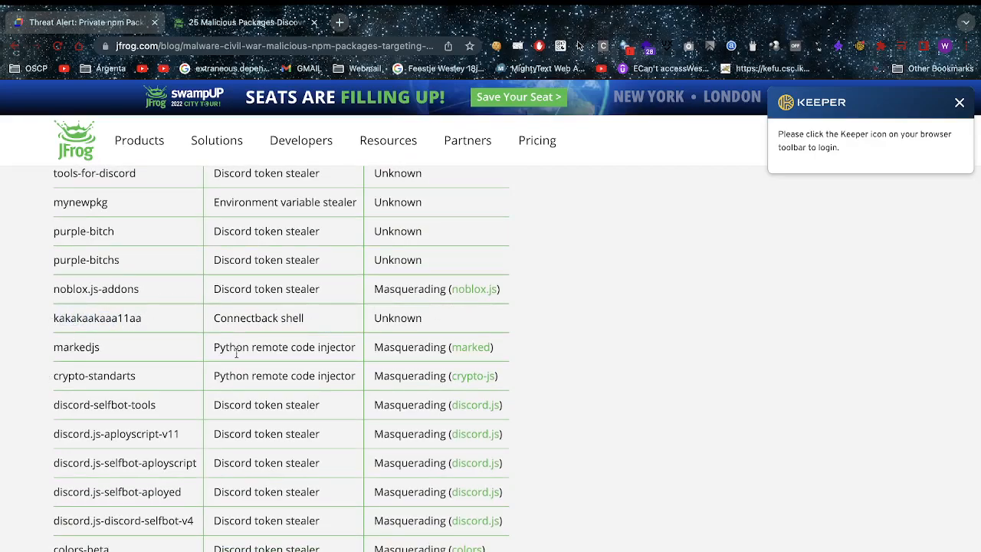
scroll(down, 3)
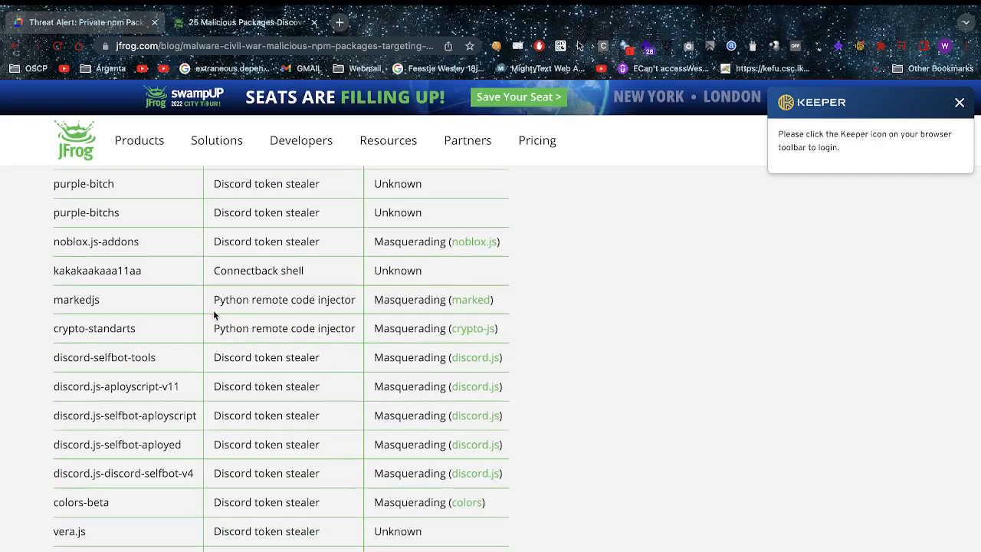
double_click(325, 299)
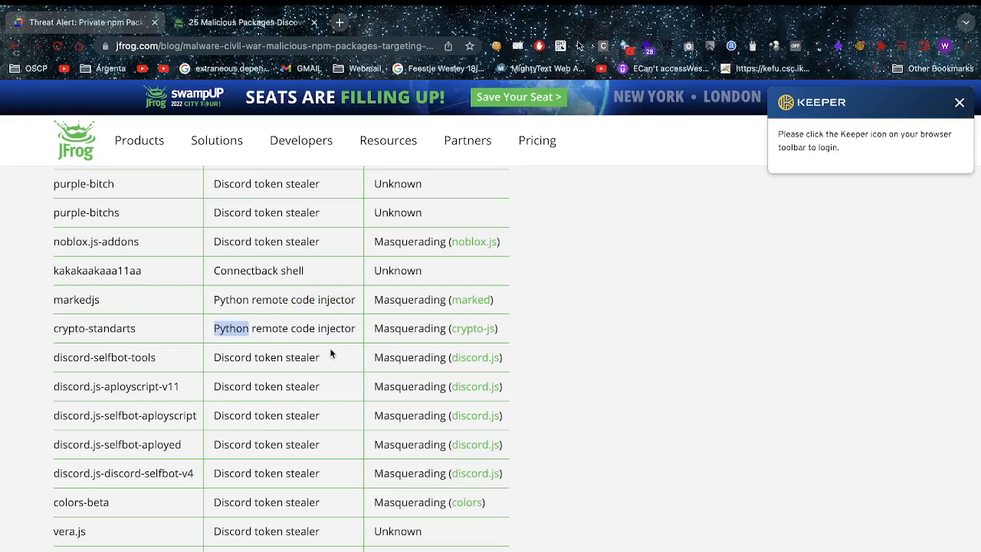
mouse_move(197, 444)
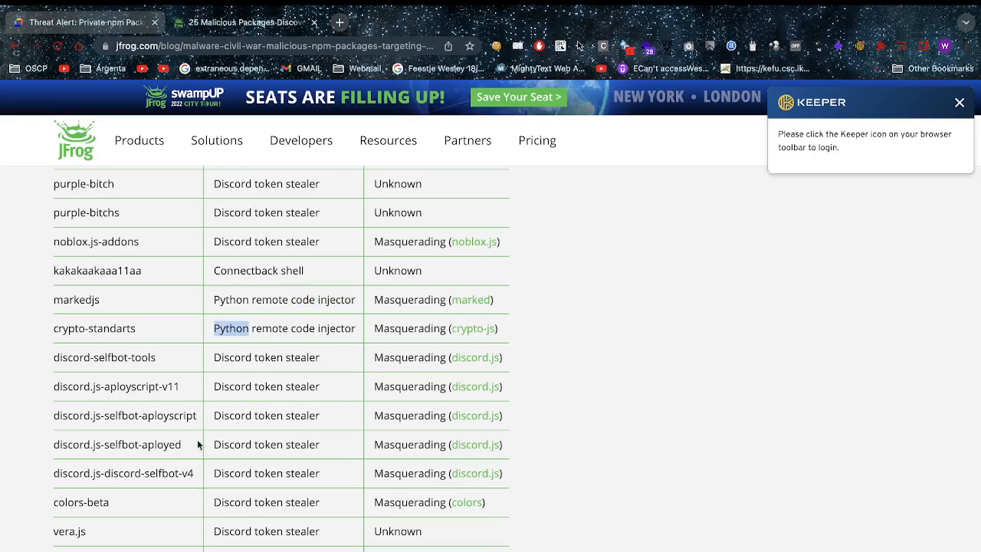
scroll(down, 3)
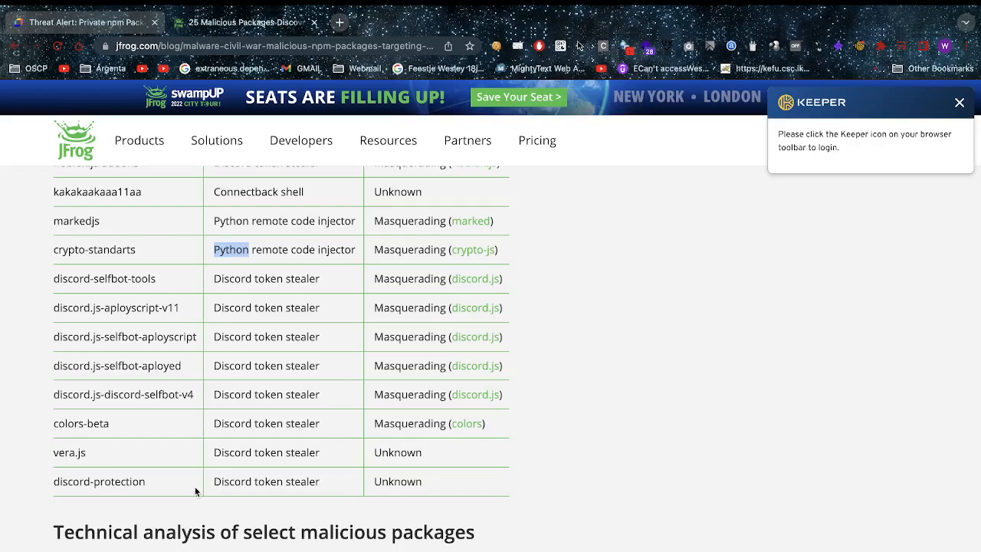
- Scroll through the Lemaa package analysis and its code blocks to the deobfuscated removeAllFriends webhook code
scroll(down, 3)
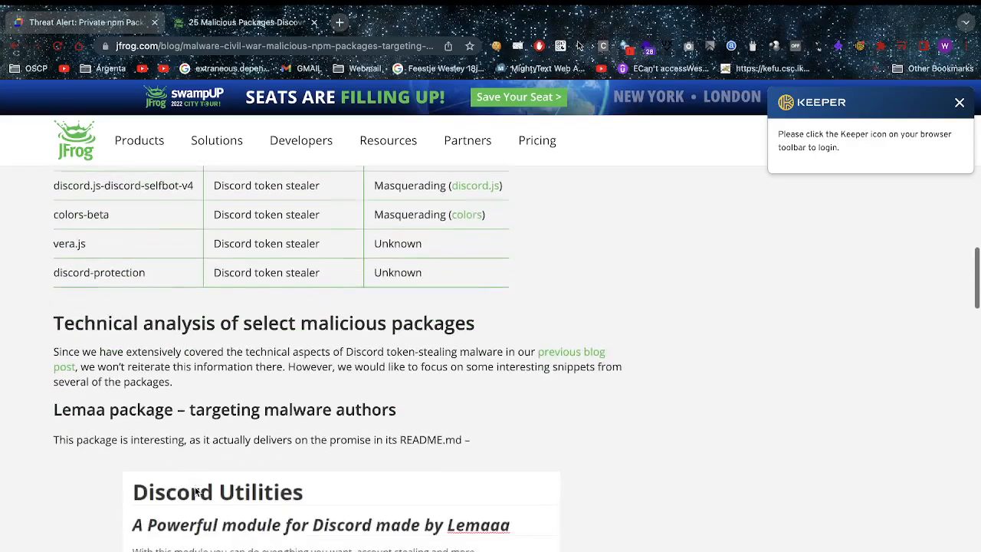
scroll(down, 3)
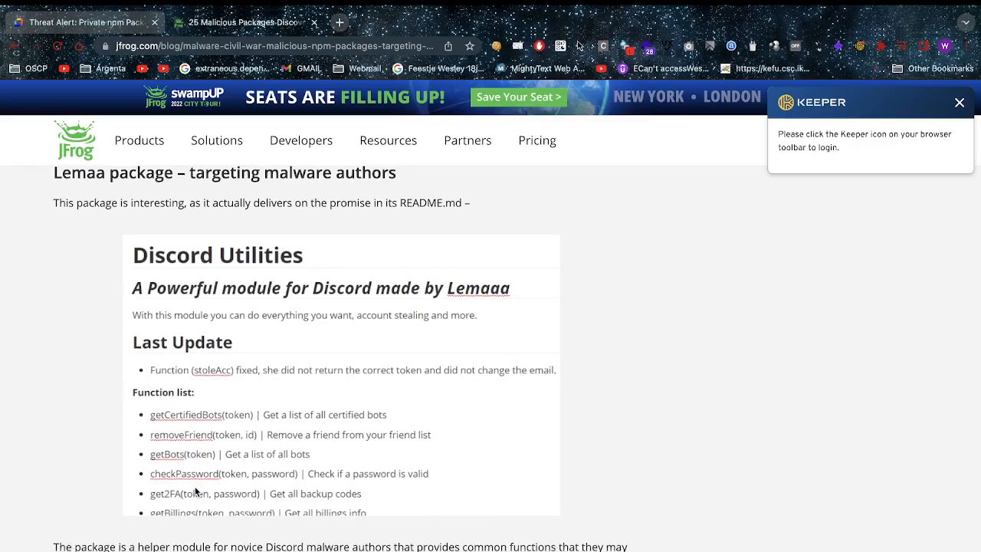
mouse_move(141, 394)
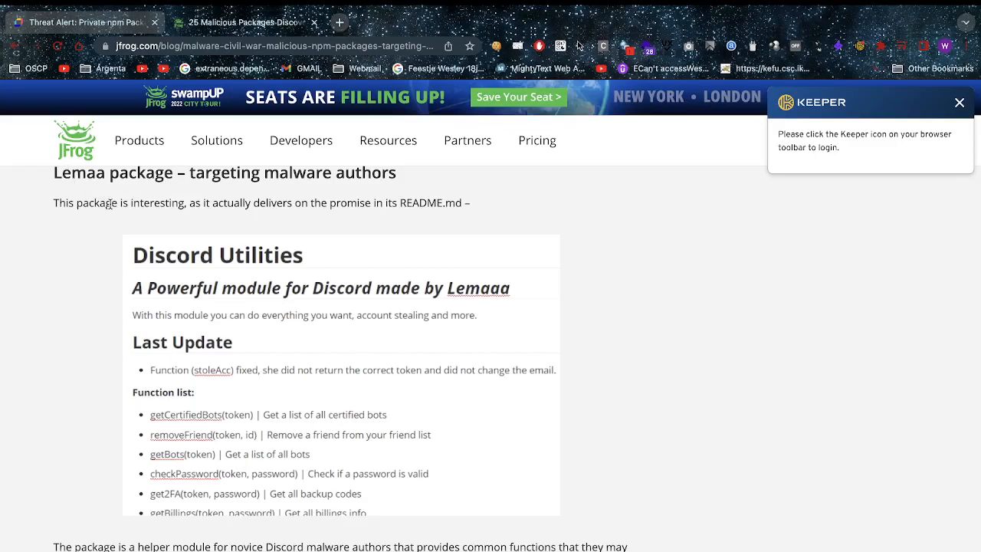
mouse_move(135, 528)
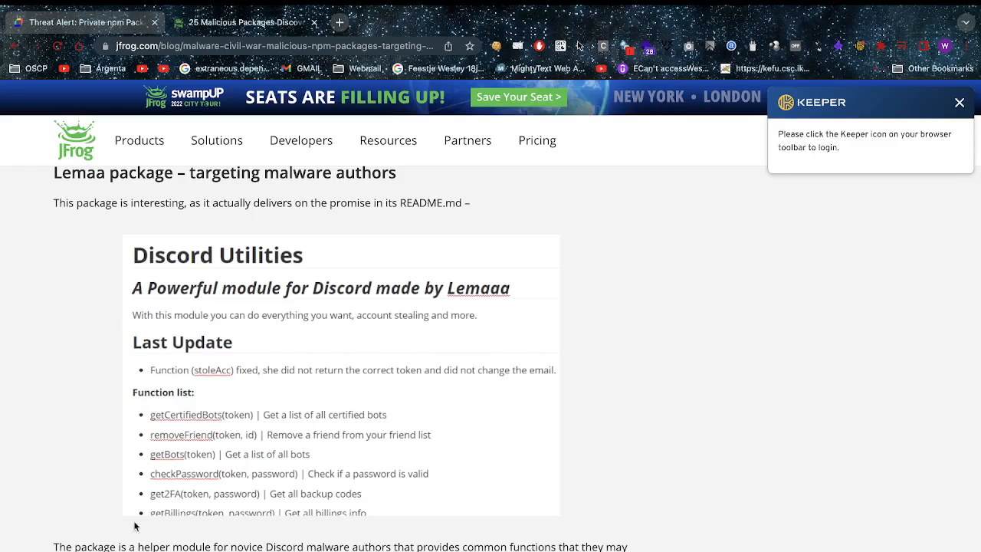
scroll(down, 3)
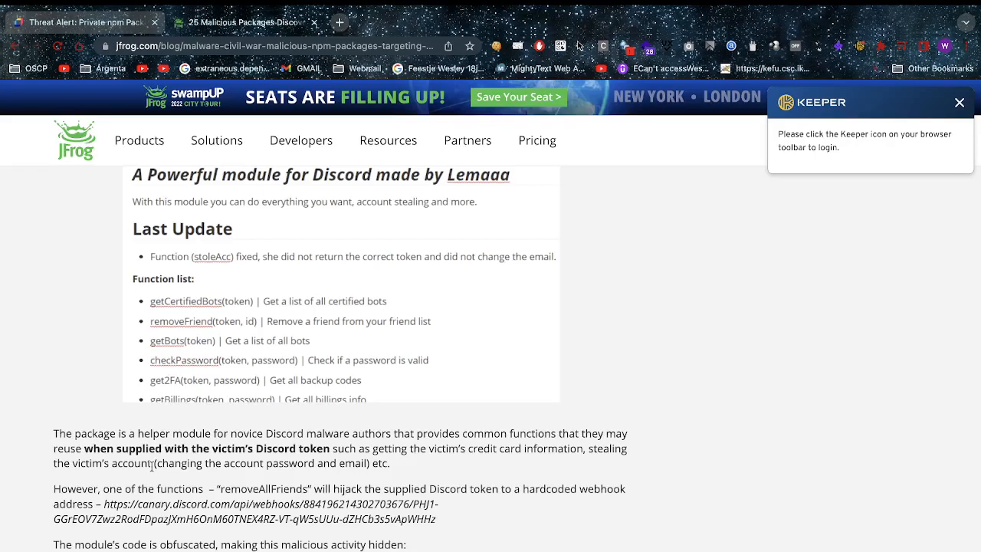
scroll(down, 3)
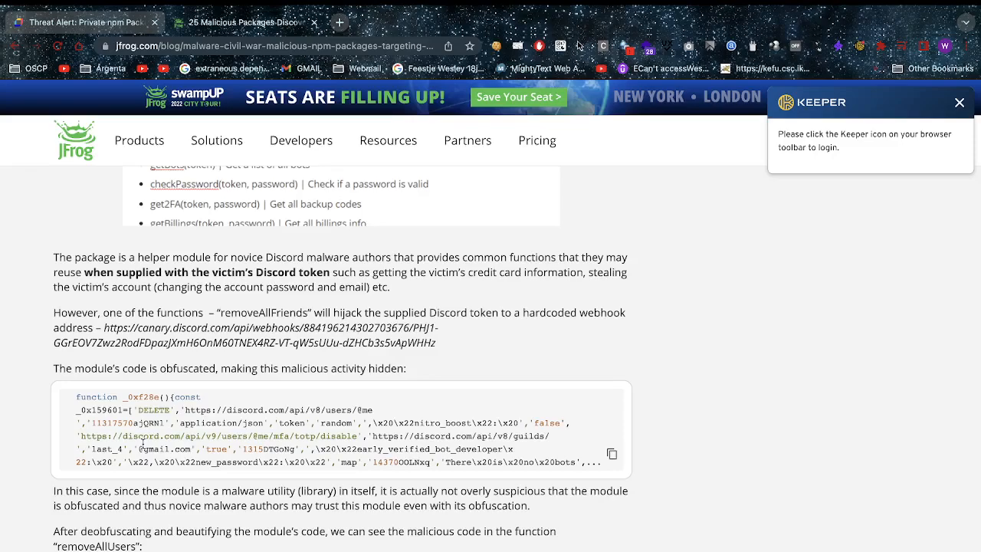
scroll(down, 3)
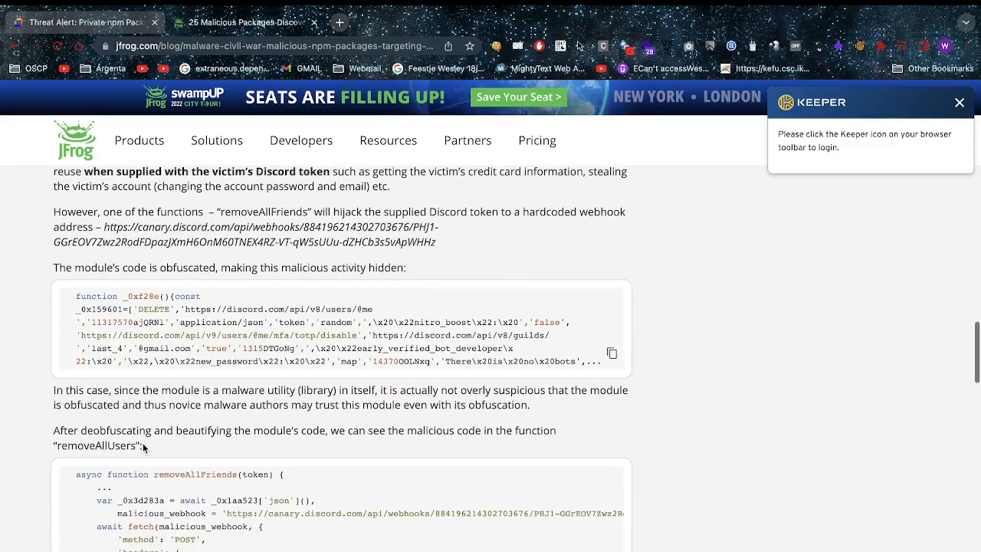
scroll(down, 3)
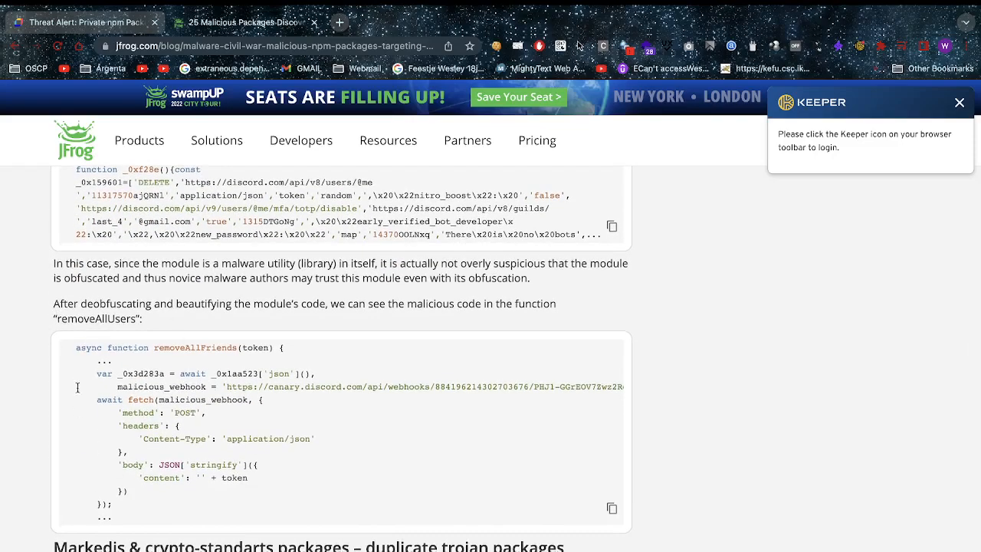
mouse_move(250, 437)
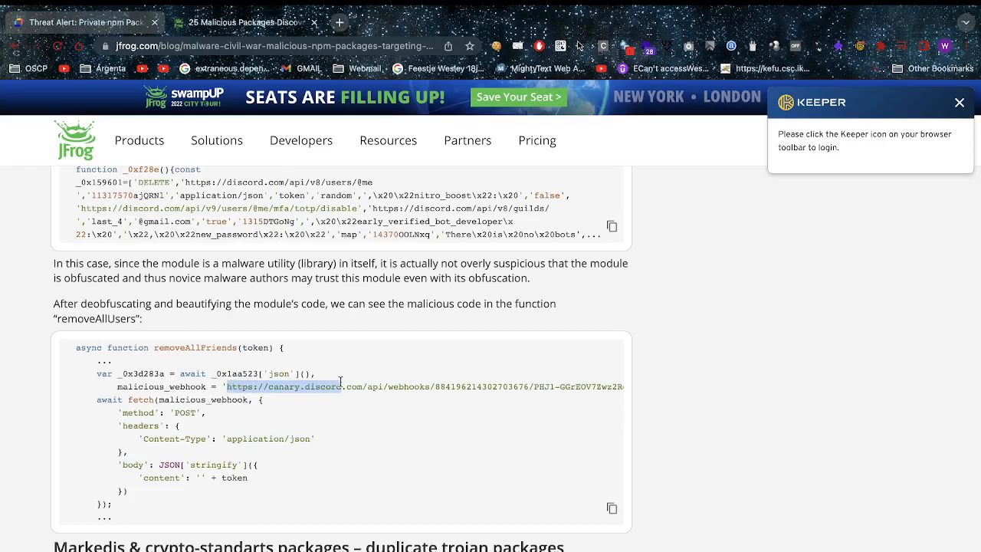
- Clear the webhook URL selection and continue down to the Markedjs & crypto-standarts section
click(355, 413)
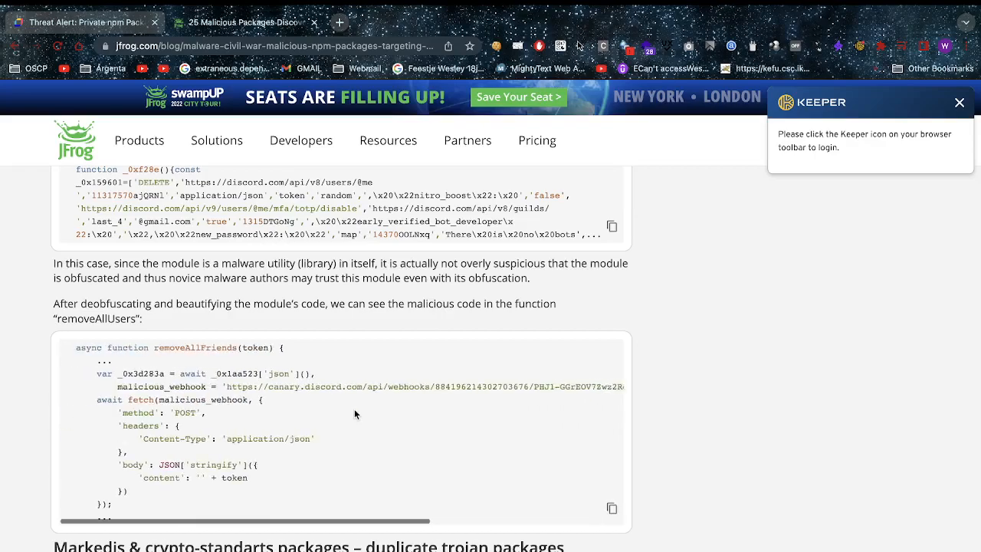
mouse_move(196, 492)
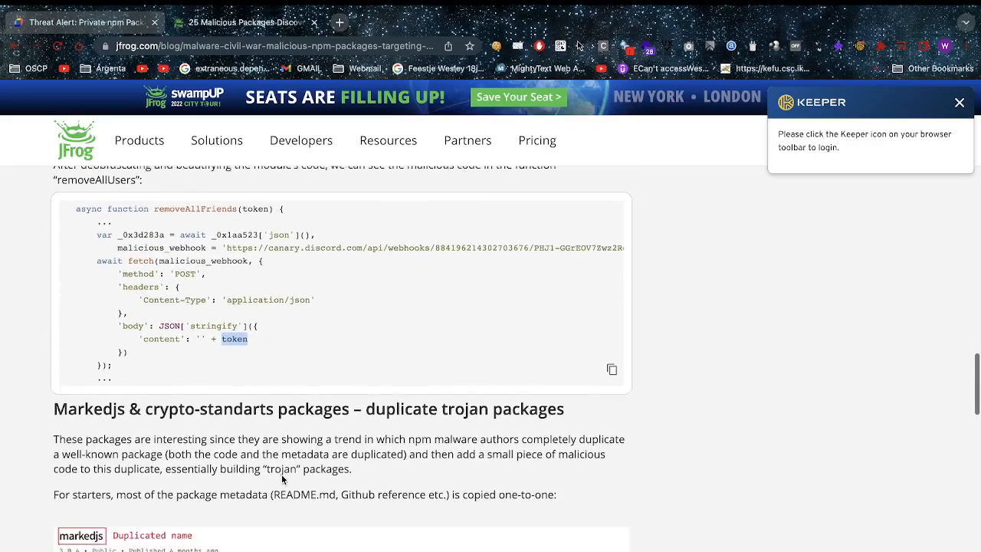
scroll(down, 3)
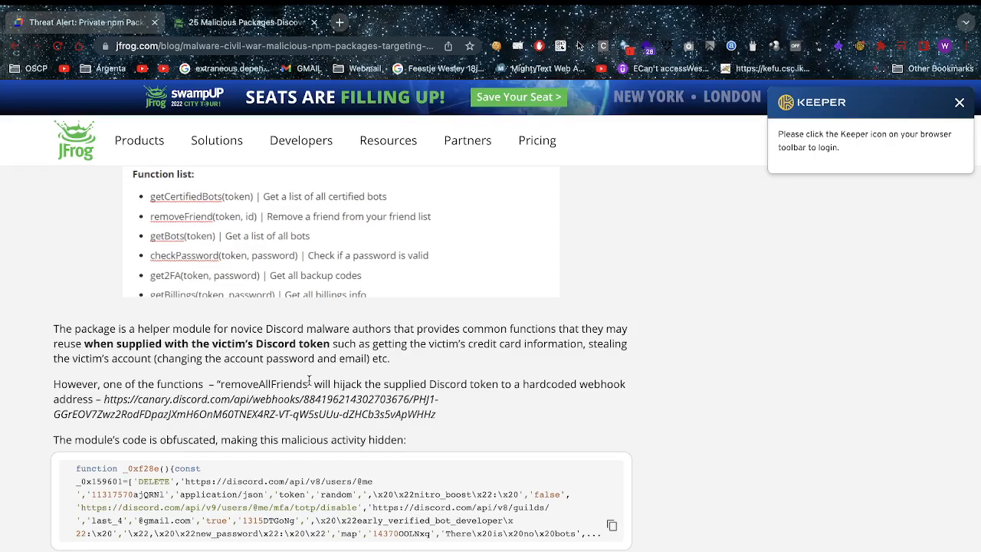
scroll(down, 3)
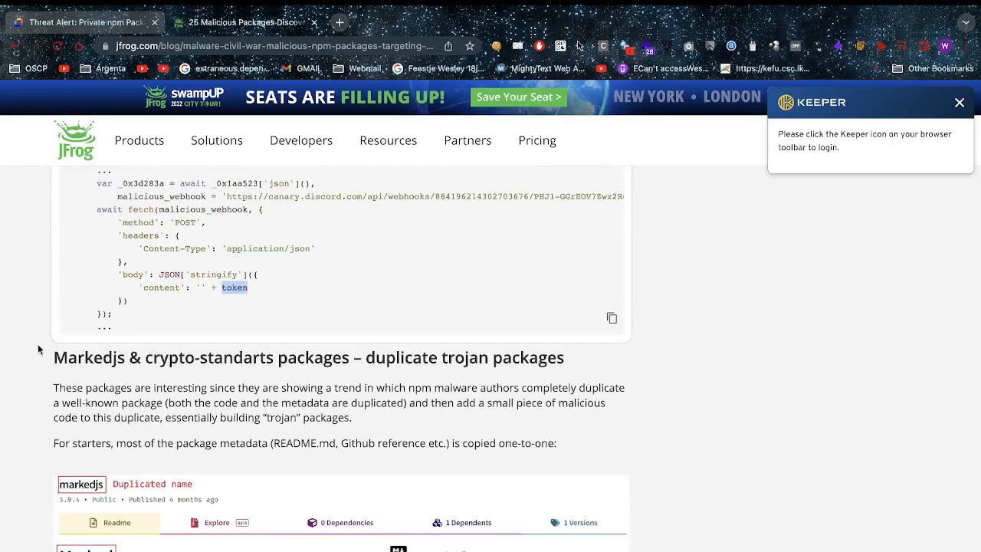
- Scroll past the markedjs metadata comparison image and its obfuscated line to the Vera.js package heading
scroll(down, 3)
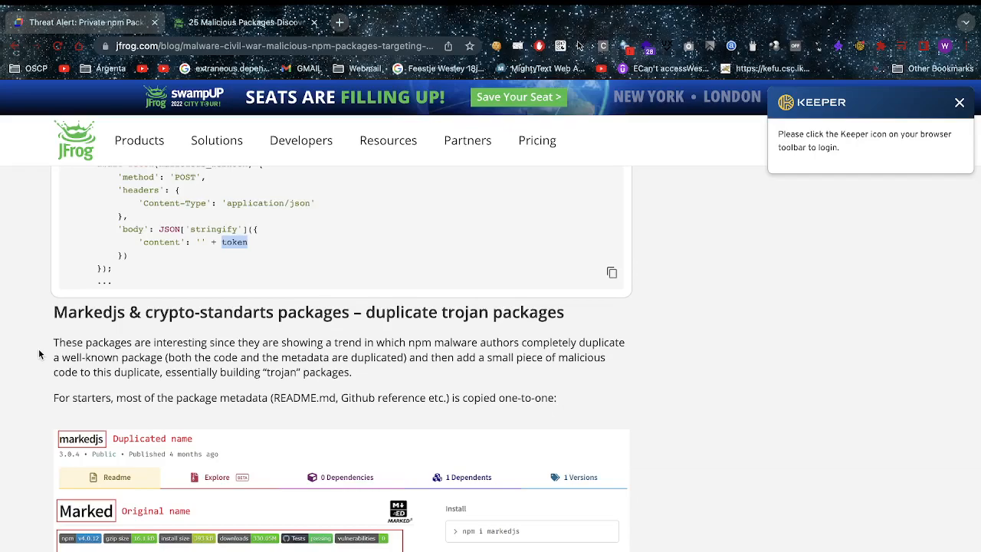
scroll(down, 3)
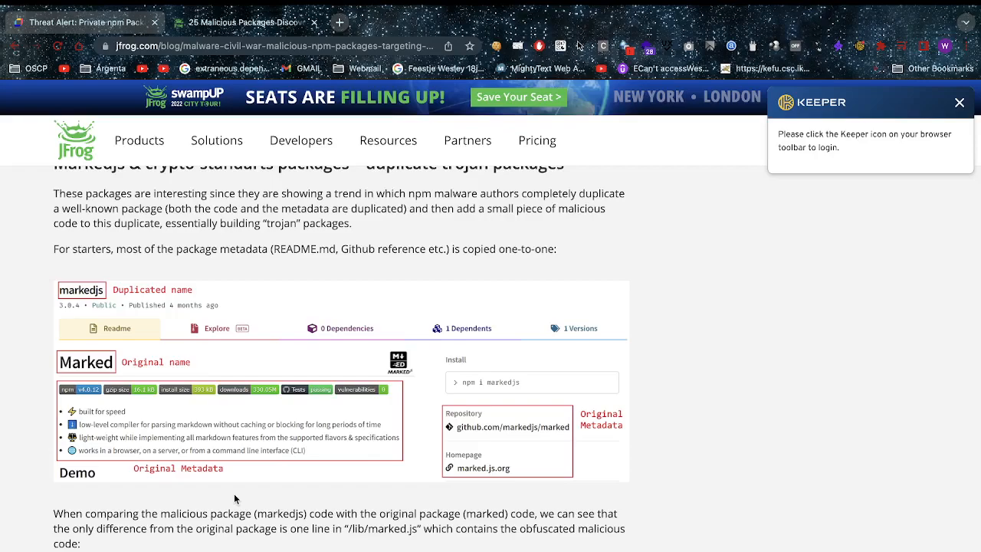
scroll(down, 3)
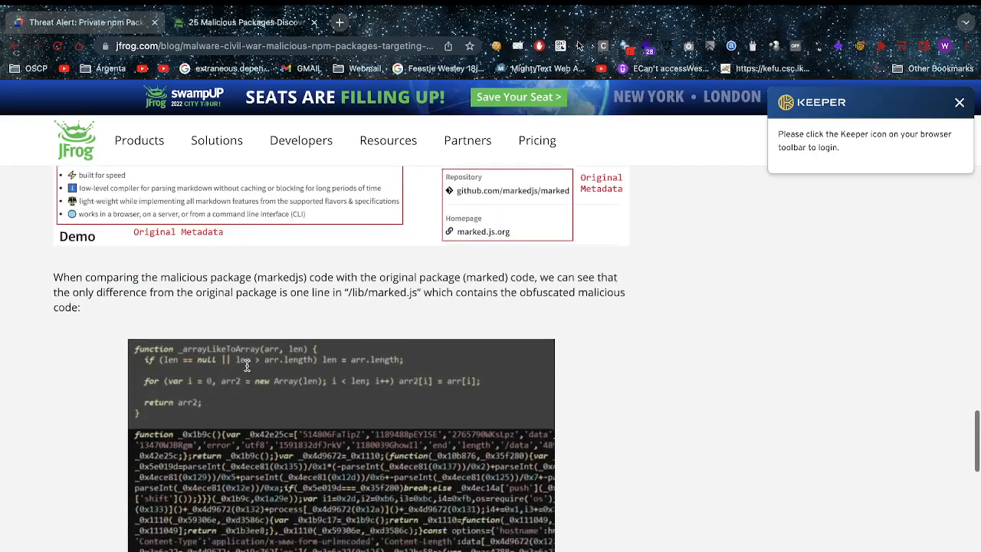
scroll(down, 3)
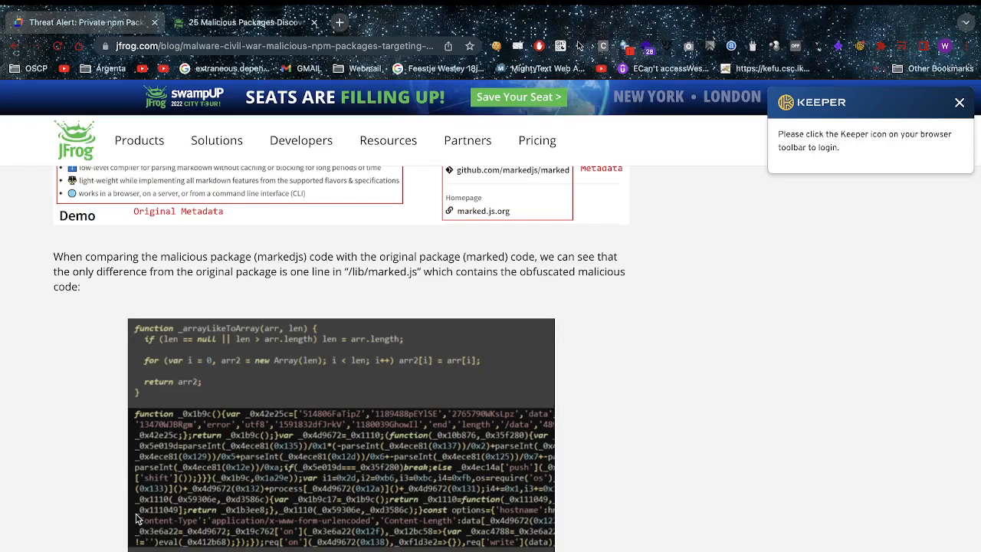
scroll(up, 3)
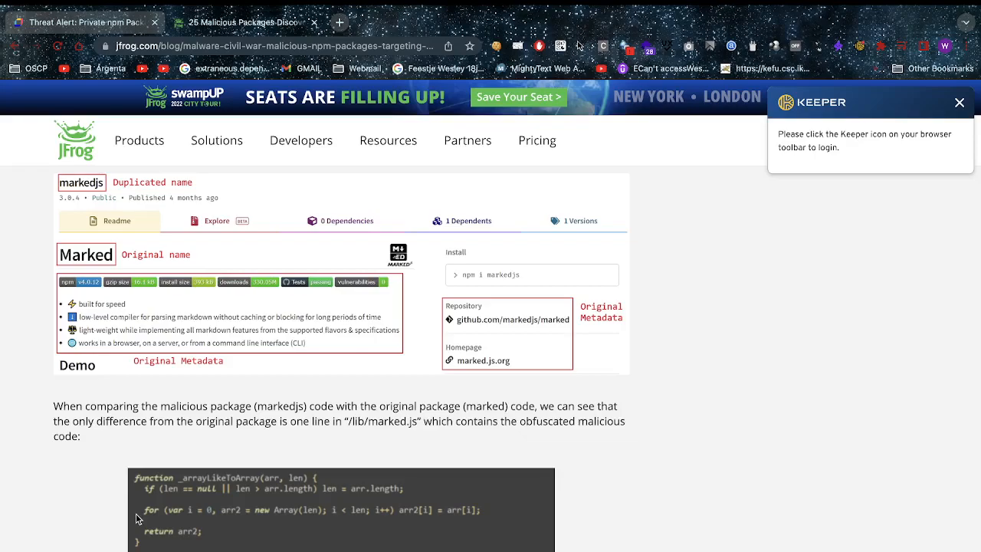
mouse_move(488, 368)
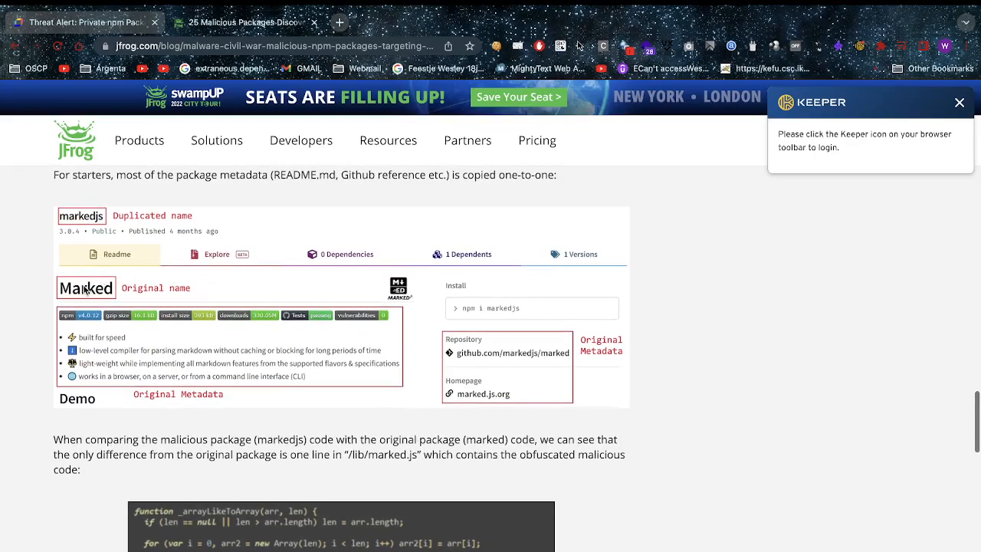
mouse_move(85, 258)
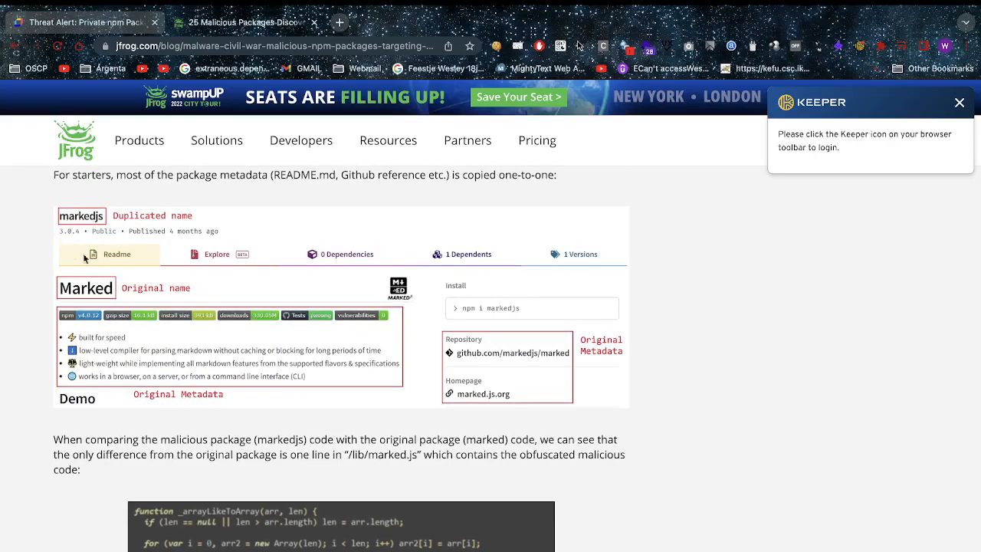
mouse_move(89, 506)
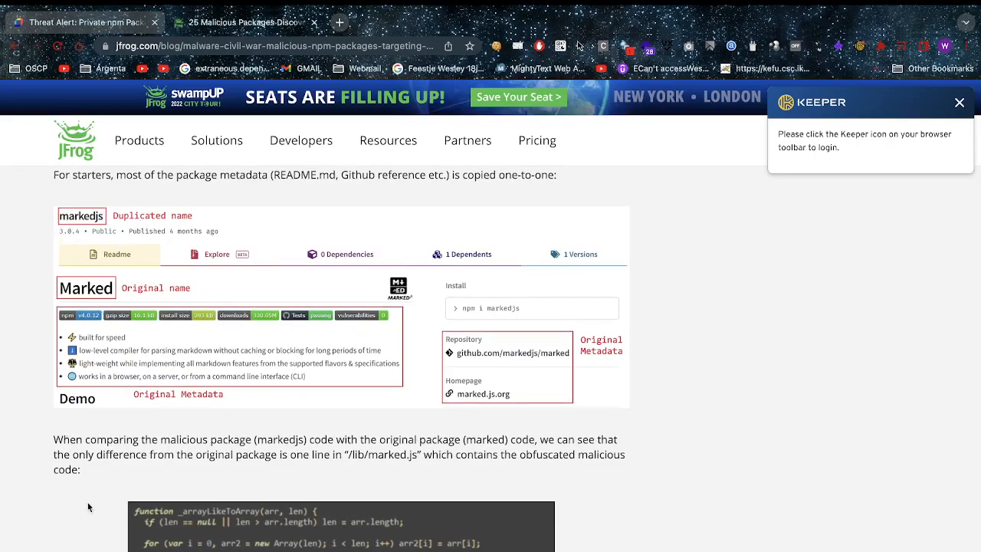
scroll(down, 3)
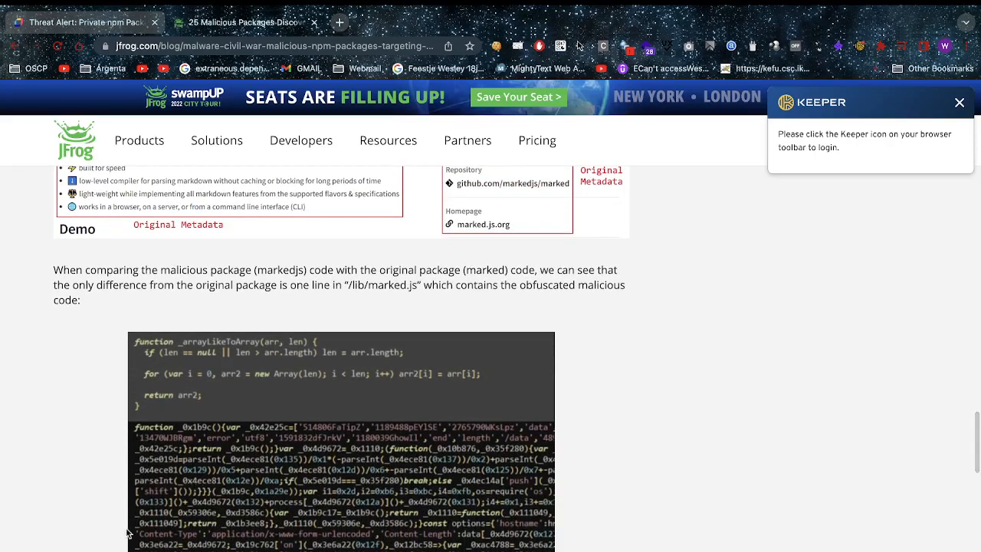
scroll(down, 3)
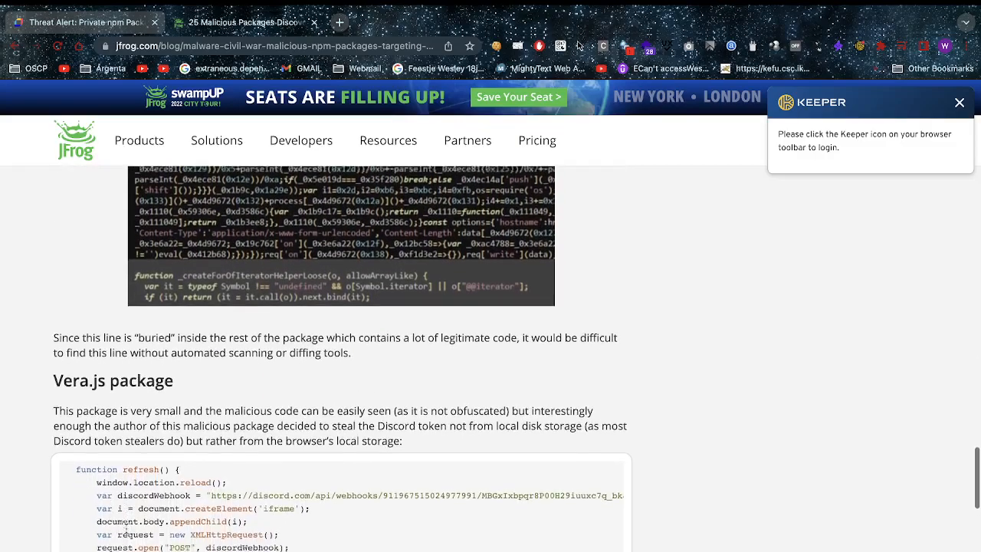
- Show the full Vera.js token-stealing snippet and highlight the Discord webhook POST request call
scroll(down, 3)
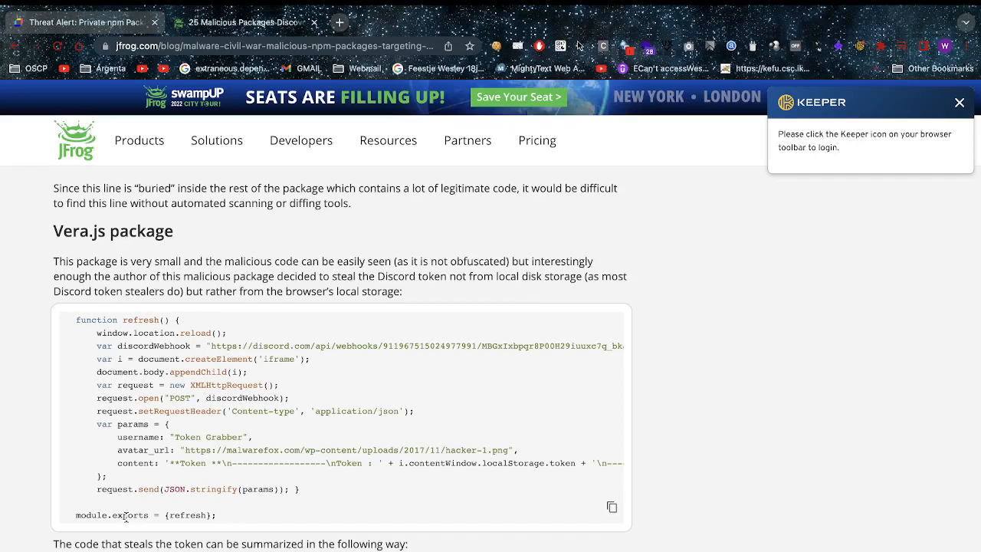
mouse_move(156, 495)
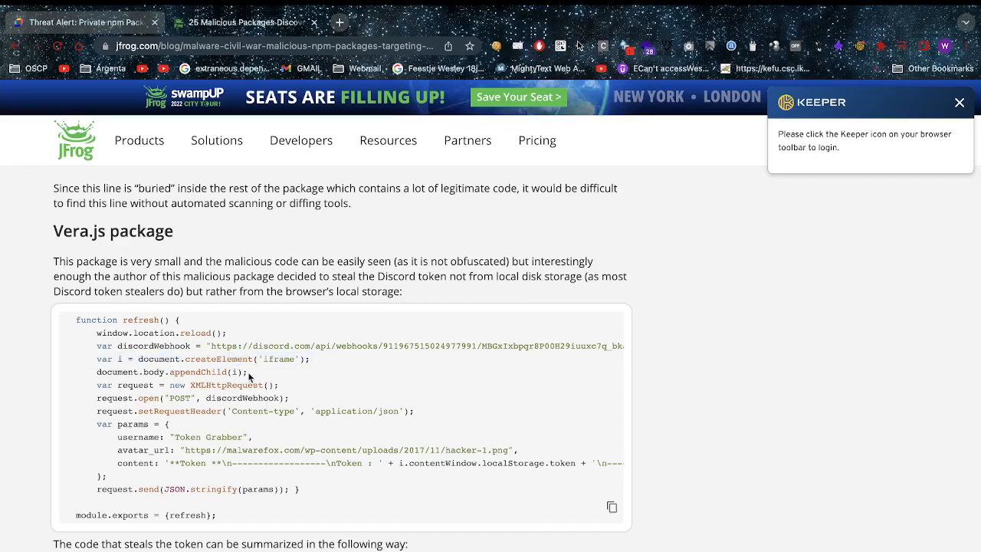
mouse_move(373, 380)
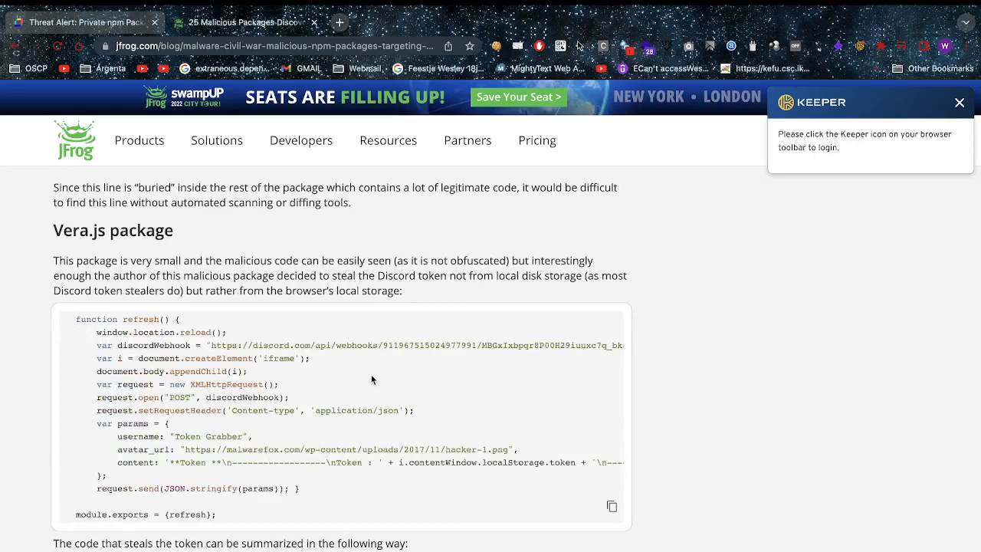
mouse_move(197, 401)
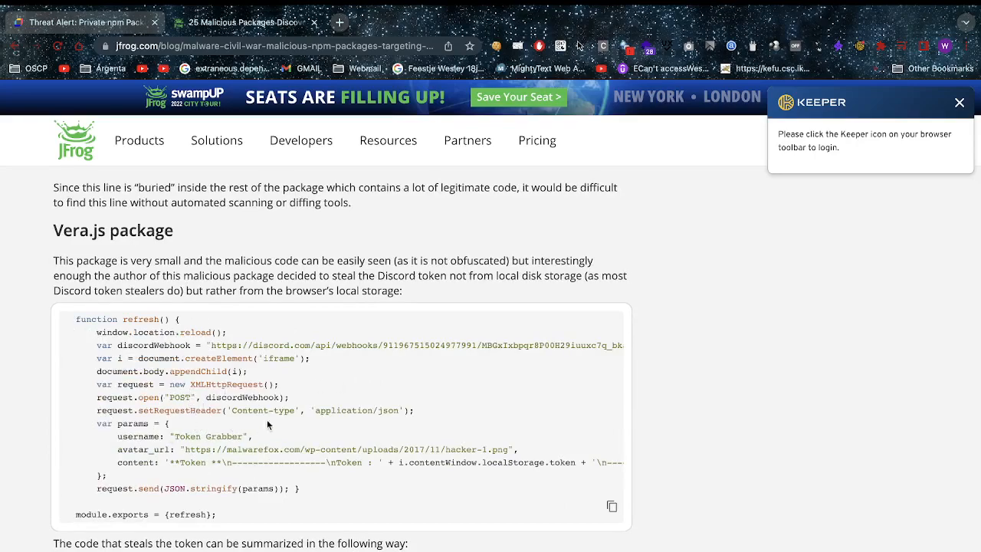
mouse_move(196, 426)
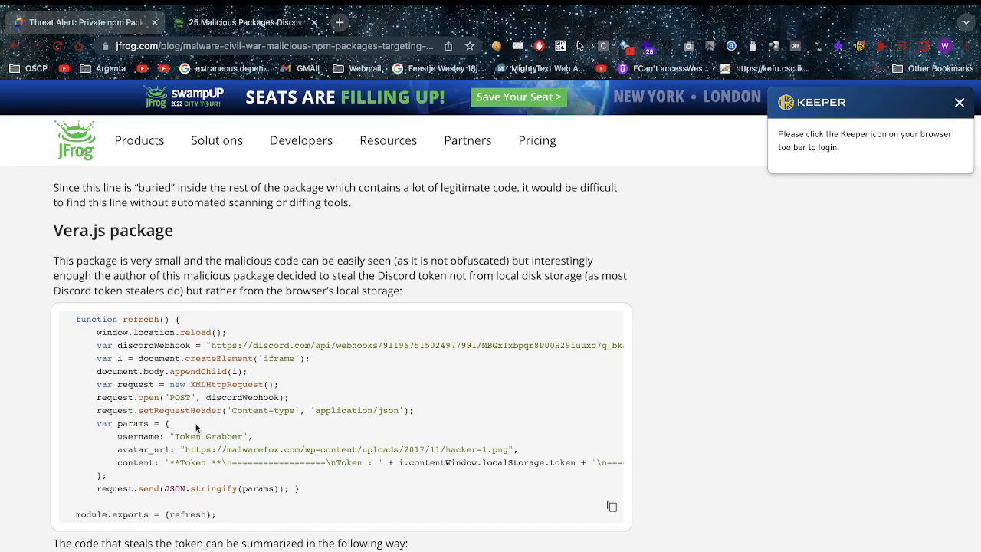
mouse_move(187, 359)
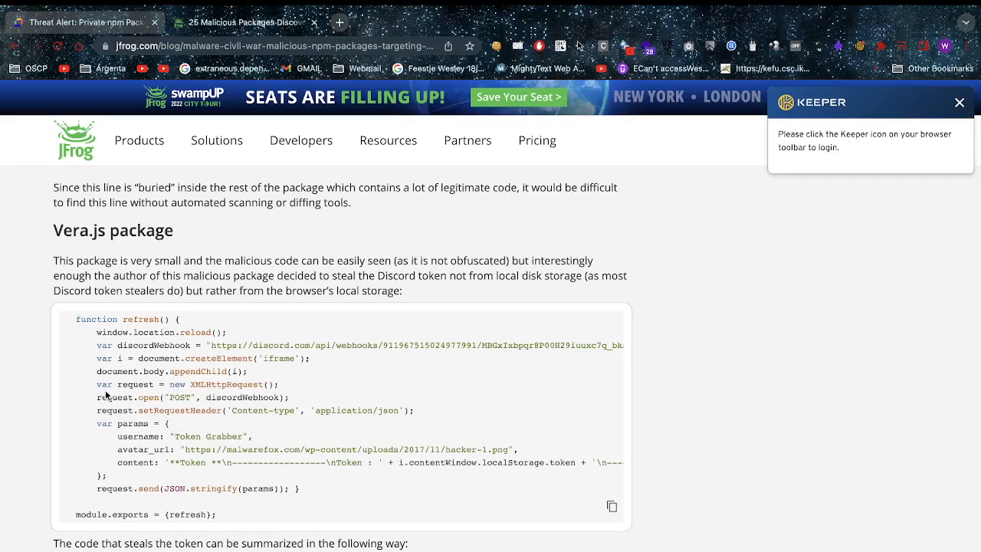
double_click(146, 397)
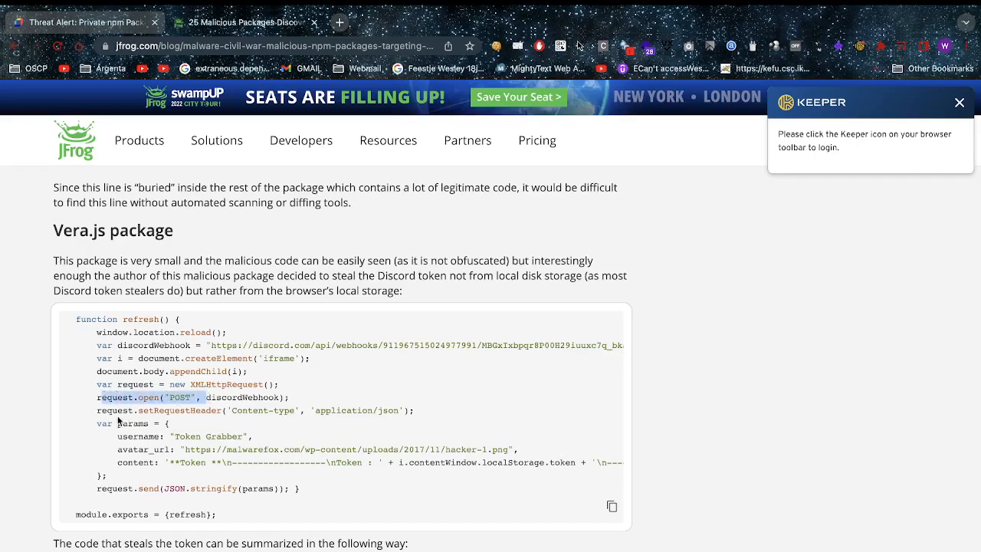
mouse_move(251, 432)
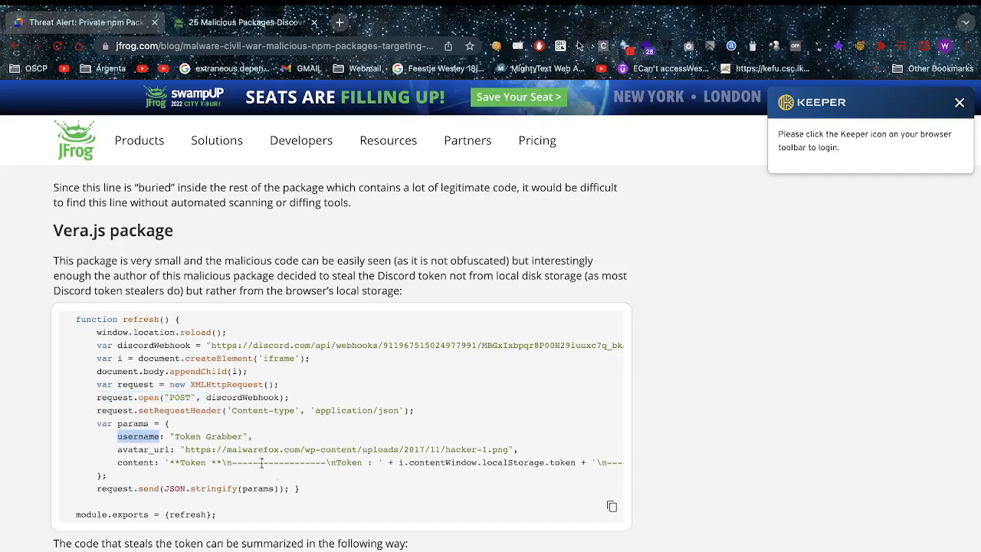
- Scroll the Vera.js code block right to read its long lines, then back in the Aqua timing-attack section
scroll(right, 3)
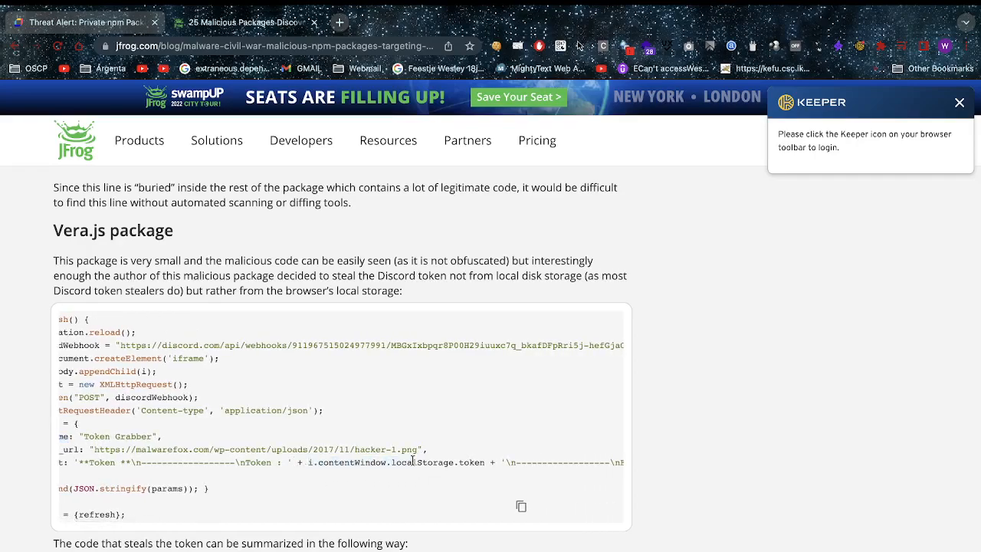
mouse_move(449, 479)
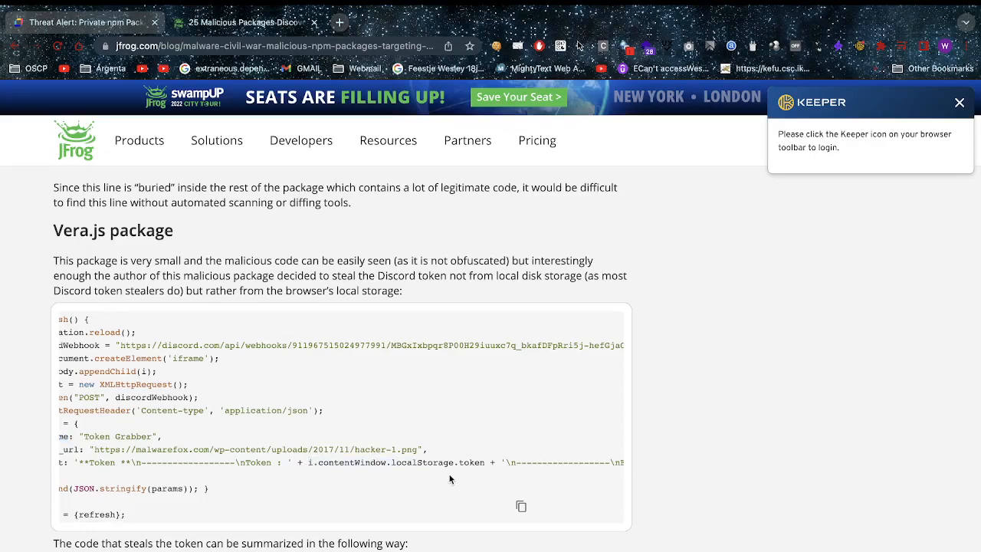
mouse_move(434, 483)
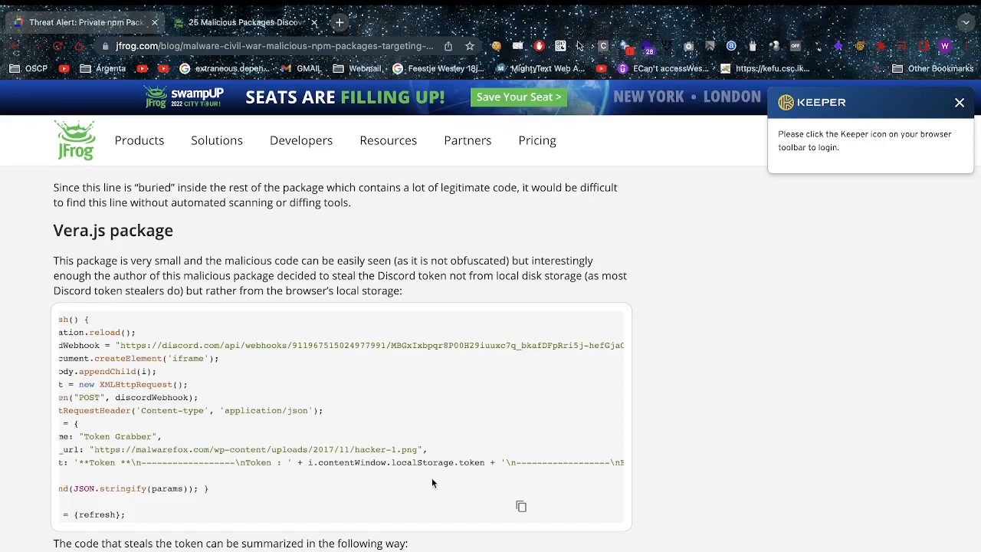
scroll(down, 3)
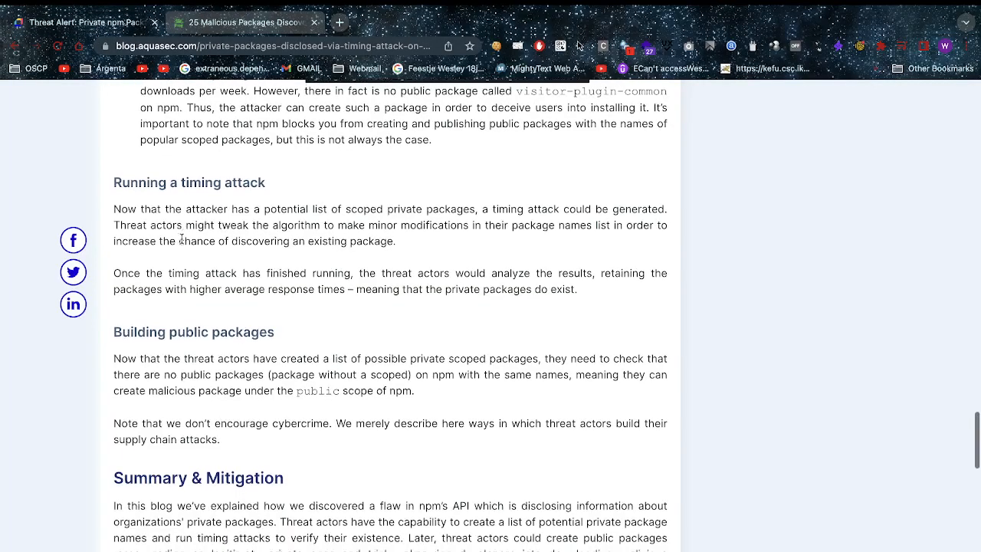
- From Summary & Mitigation, open GitHub's 'Avoiding npm substitution attacks' article in a new tab
scroll(down, 3)
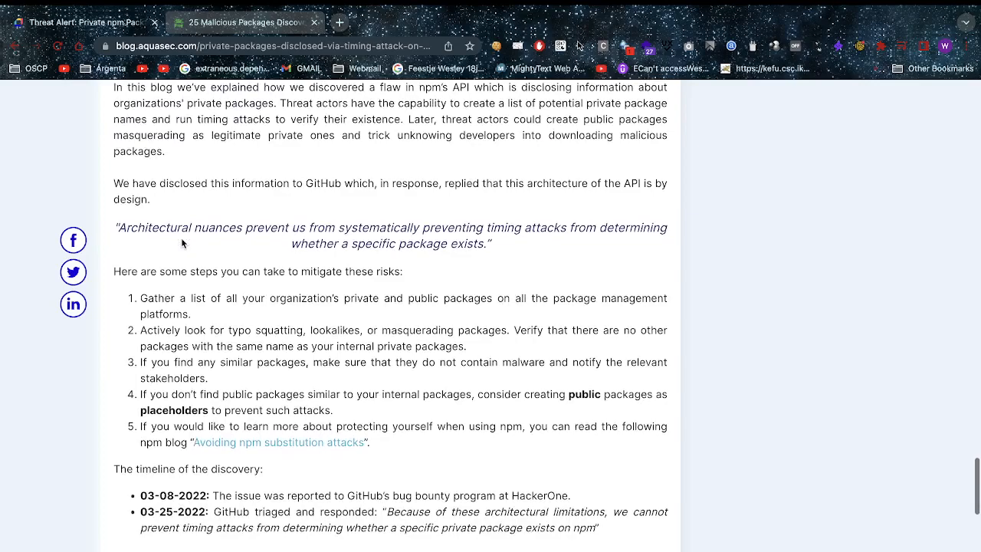
mouse_move(219, 249)
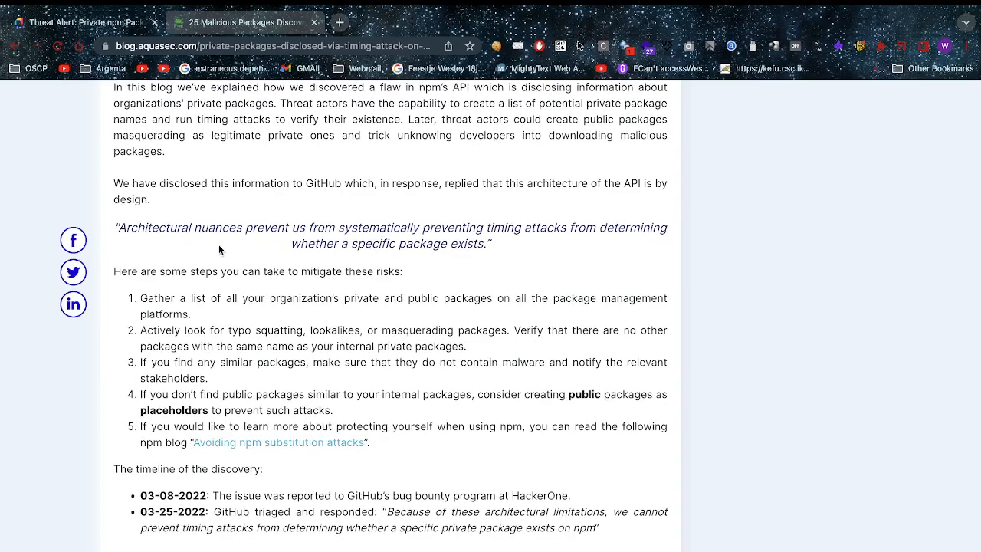
mouse_move(218, 349)
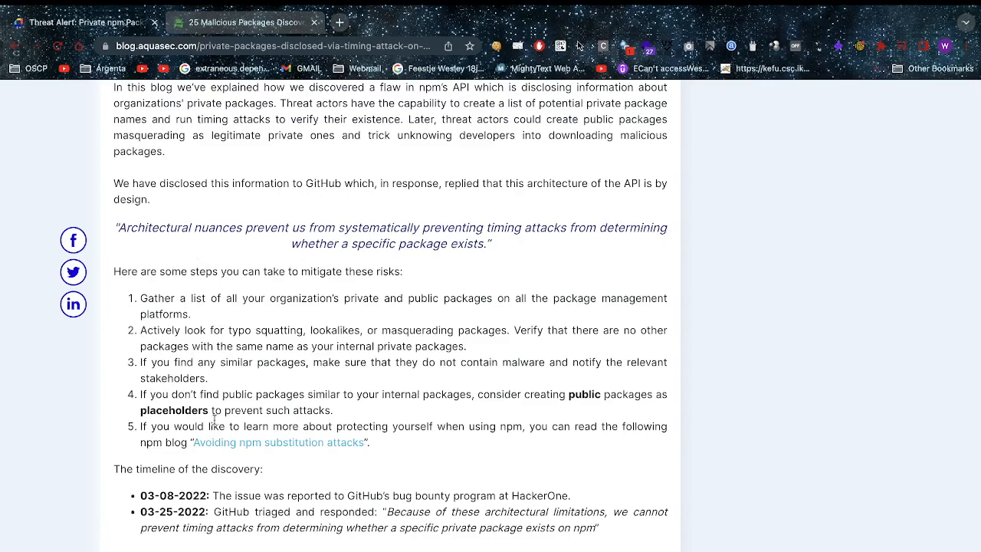
click(279, 441)
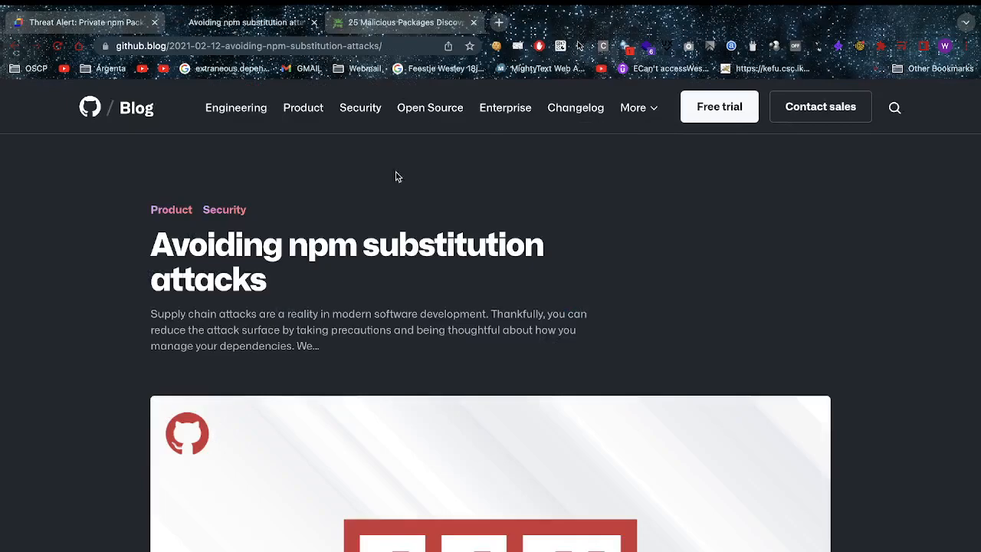
- Scroll through TL;DR, Scopes and Proxying to 'Internal packages should be immutable'
scroll(down, 3)
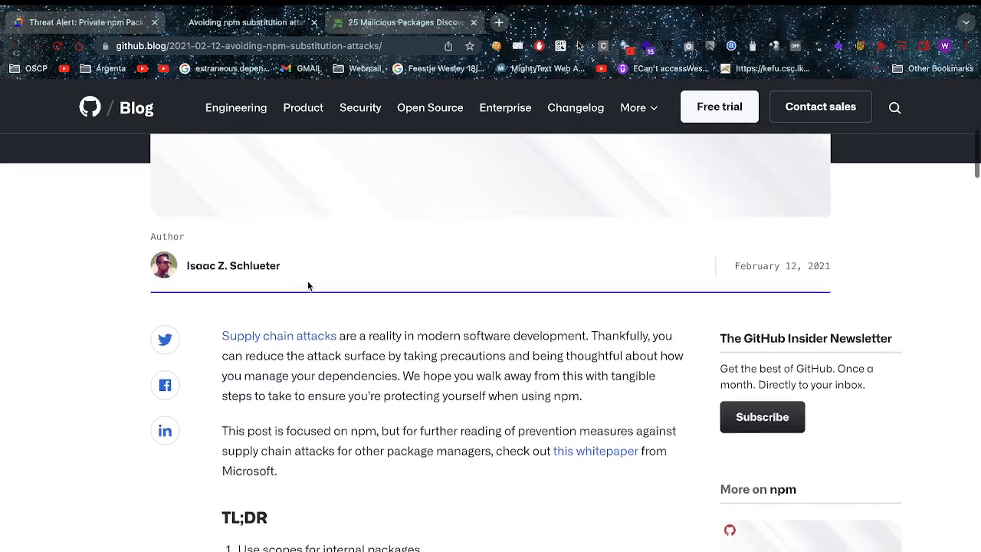
scroll(down, 3)
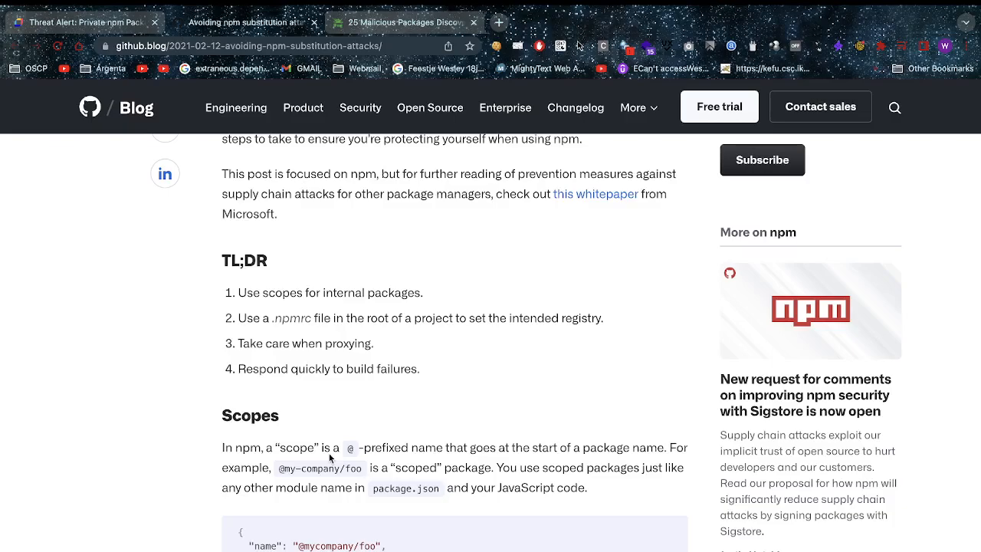
scroll(down, 3)
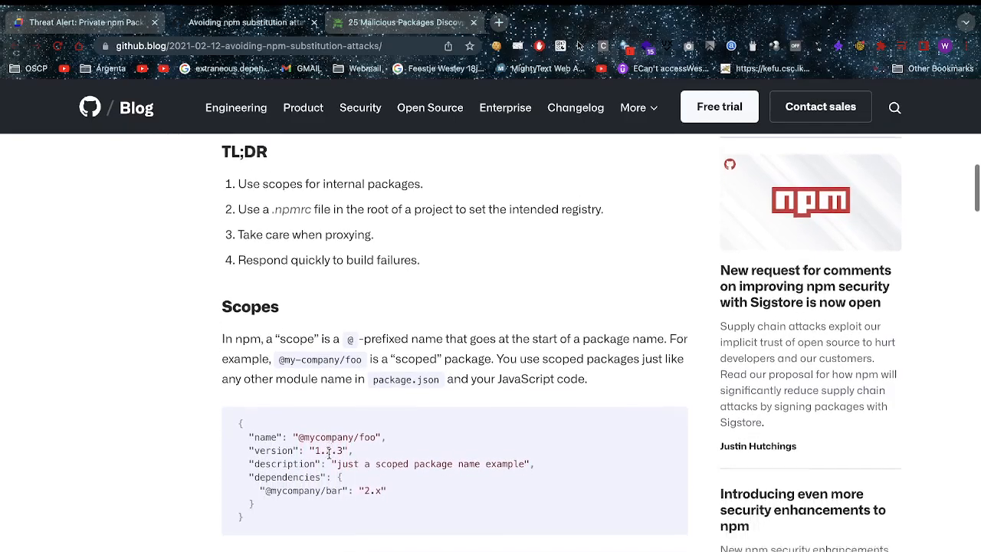
scroll(down, 3)
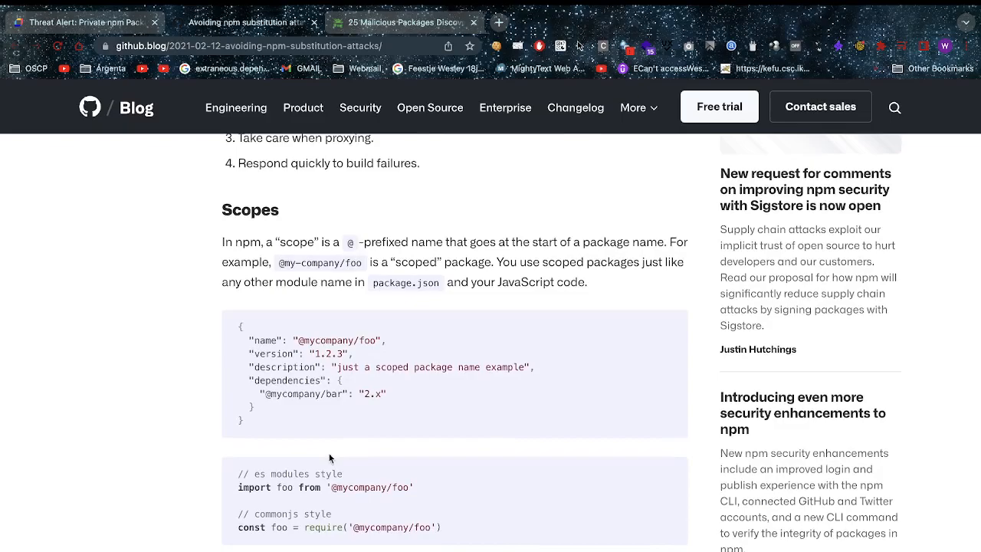
scroll(down, 3)
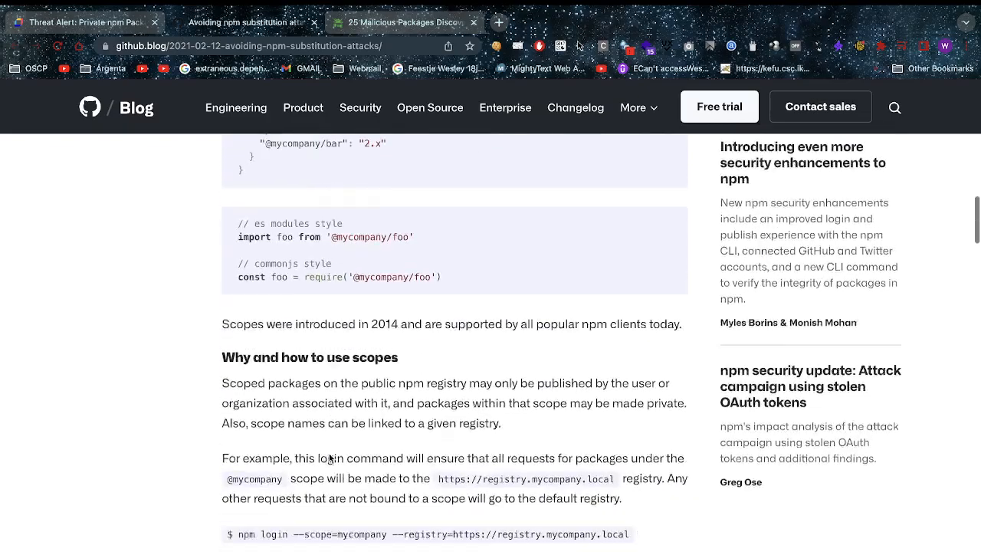
scroll(down, 3)
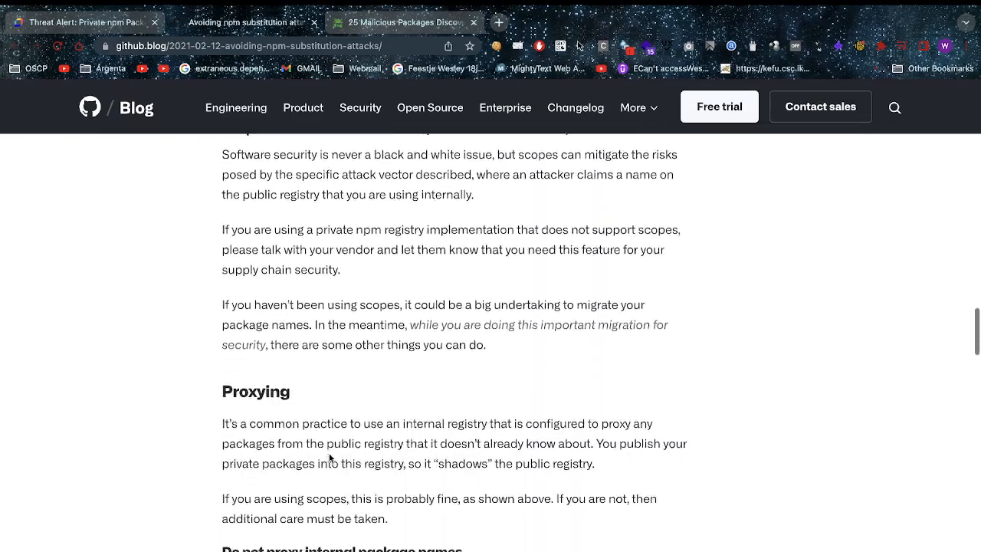
scroll(down, 3)
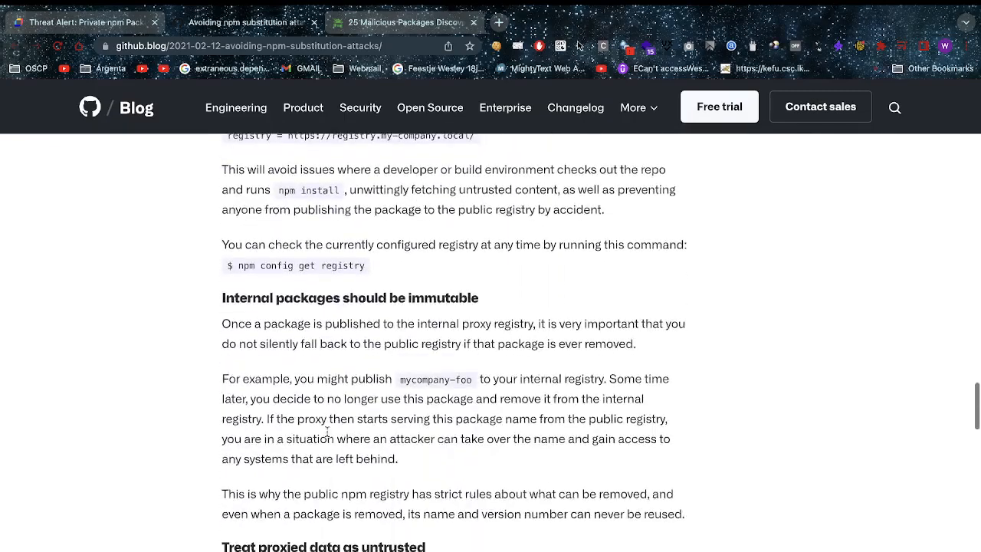
scroll(down, 3)
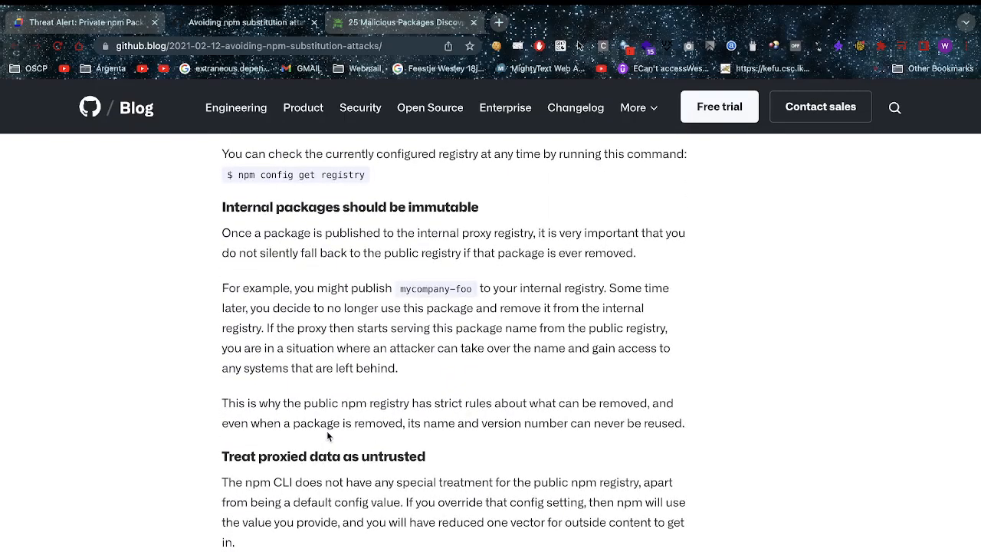